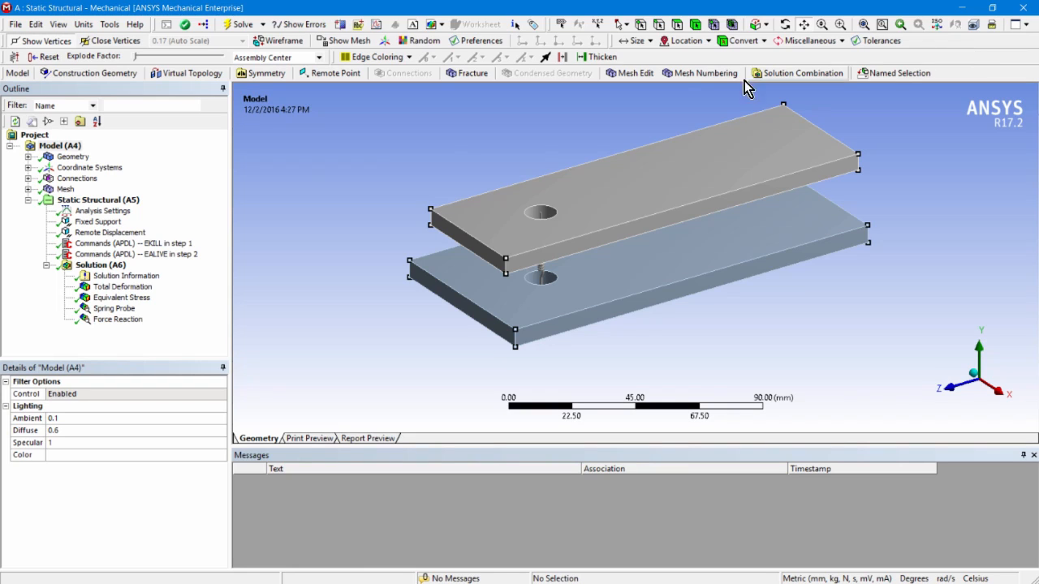
mouse_move(736, 313)
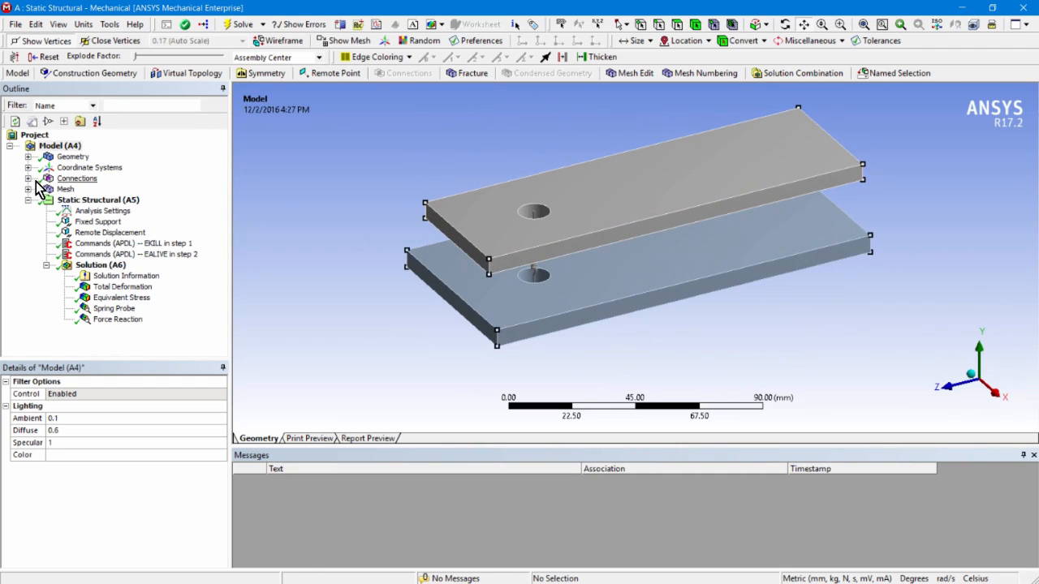
Show the longitudinal solid-to-solid spring between the bars and expand it to expose its APDL command object
click(117, 188)
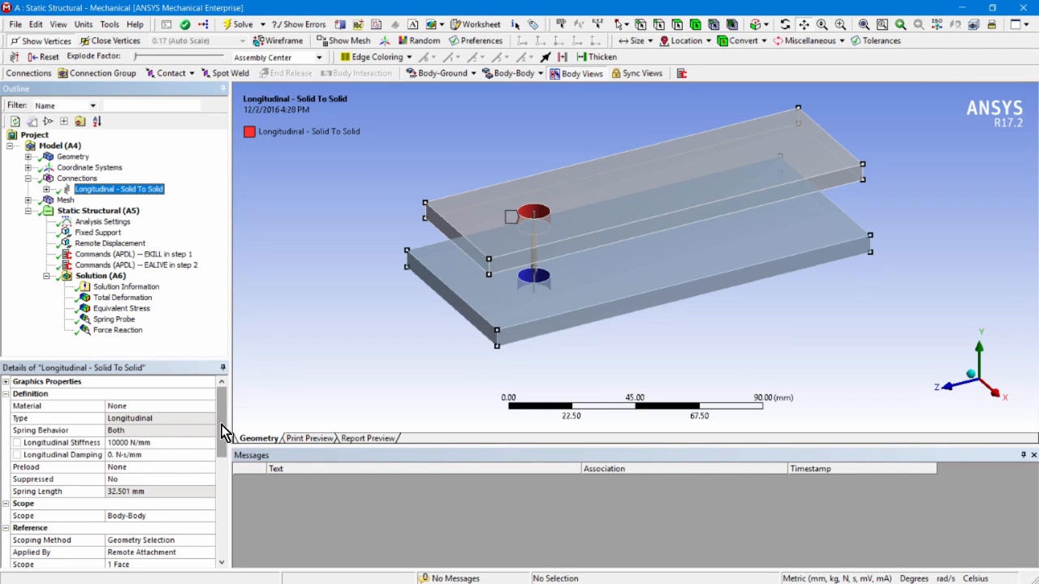
scroll(down, 3)
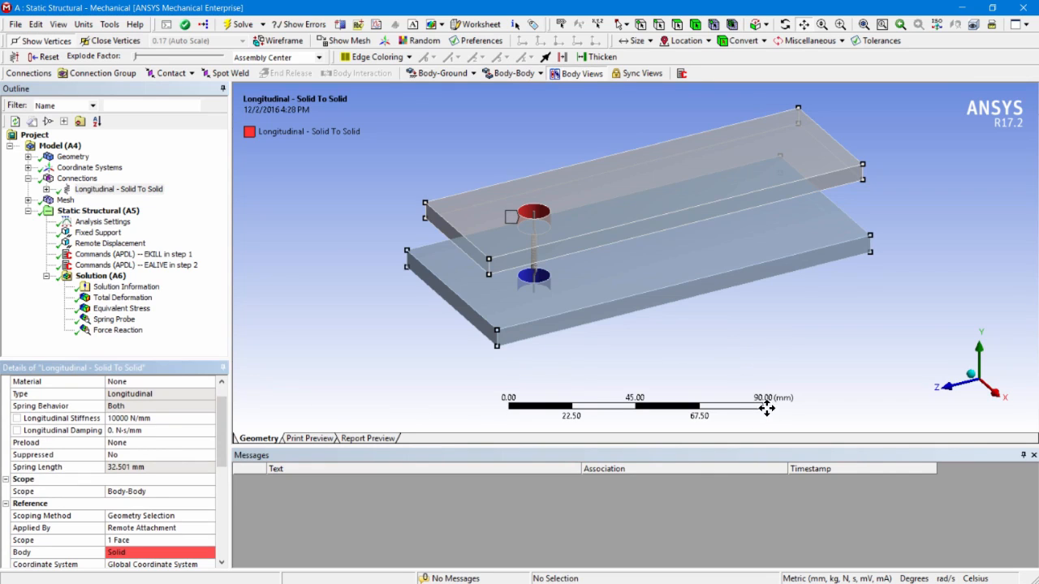
drag(766, 409, 659, 372)
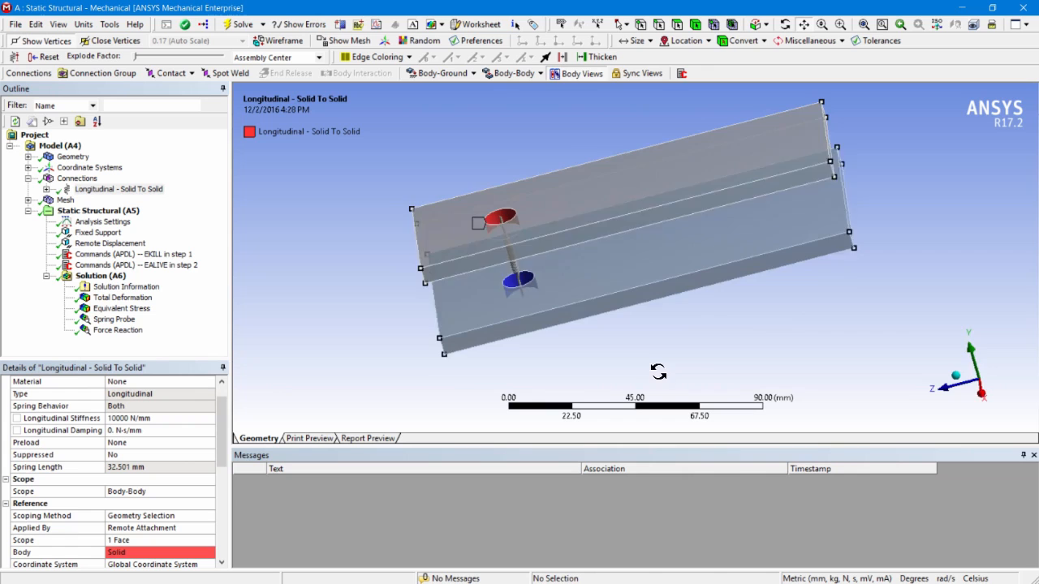
drag(659, 372, 719, 359)
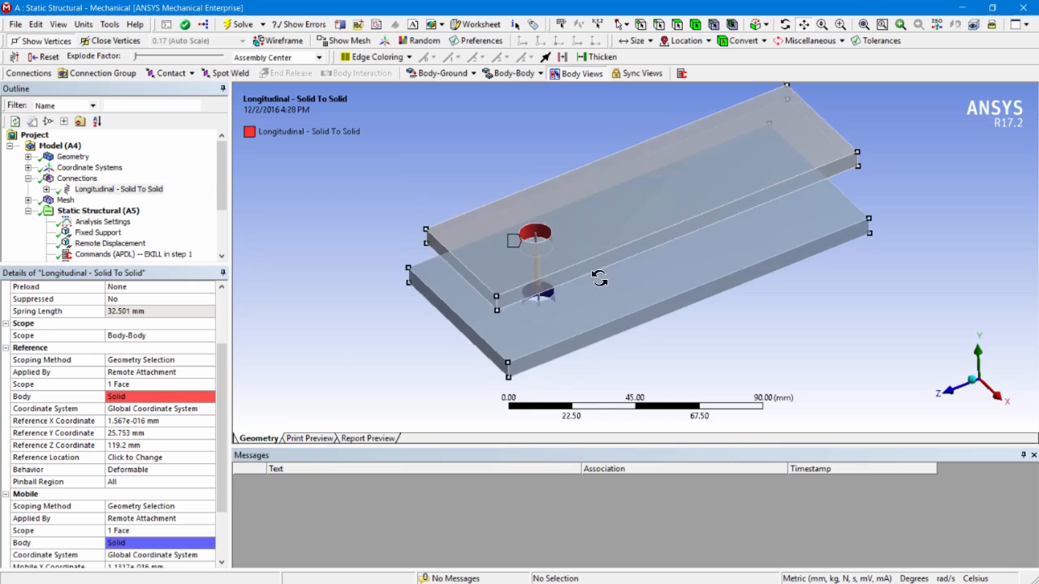
drag(599, 279, 455, 341)
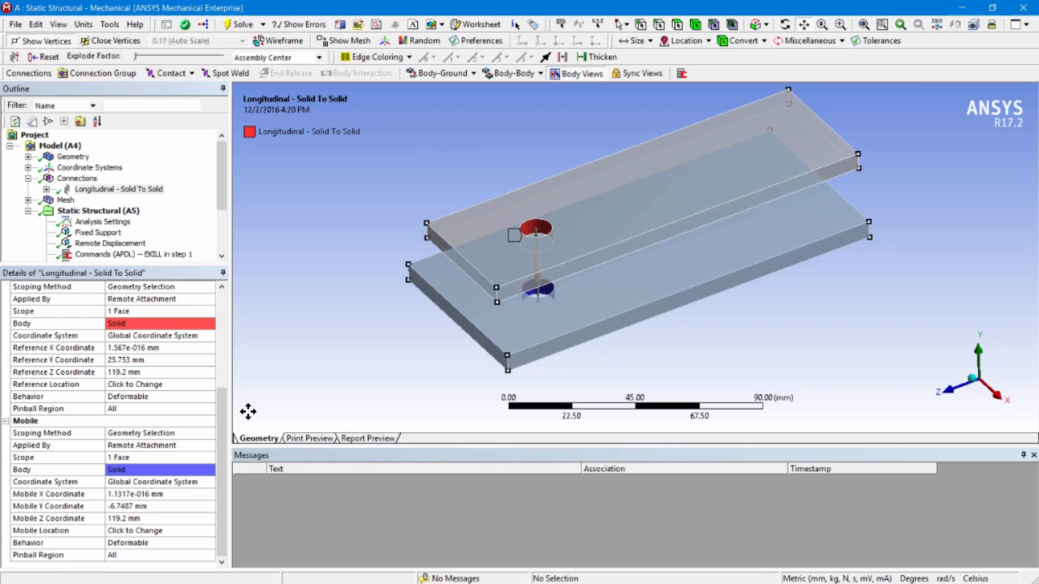
mouse_move(165, 501)
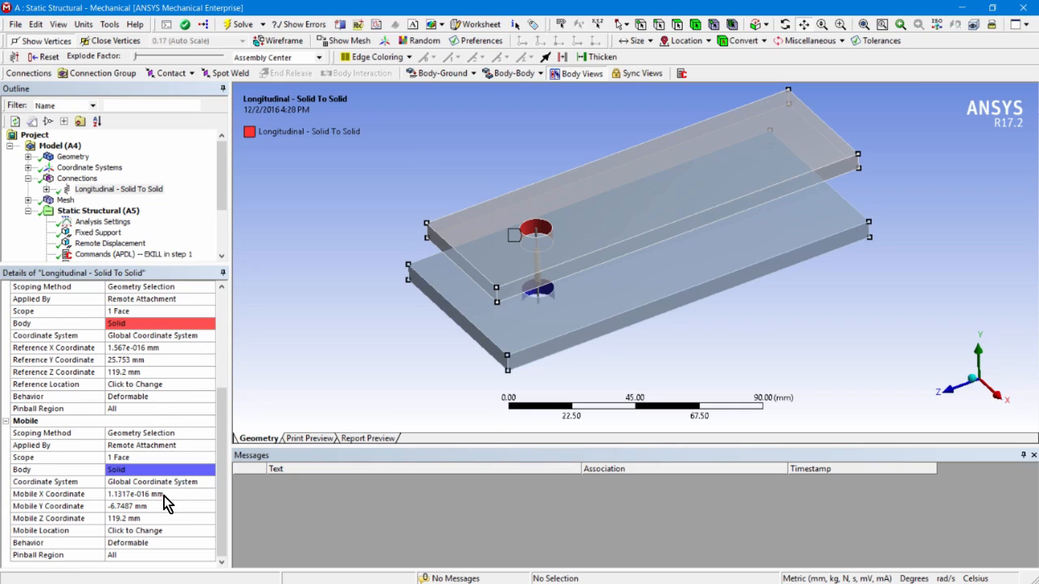
mouse_move(227, 201)
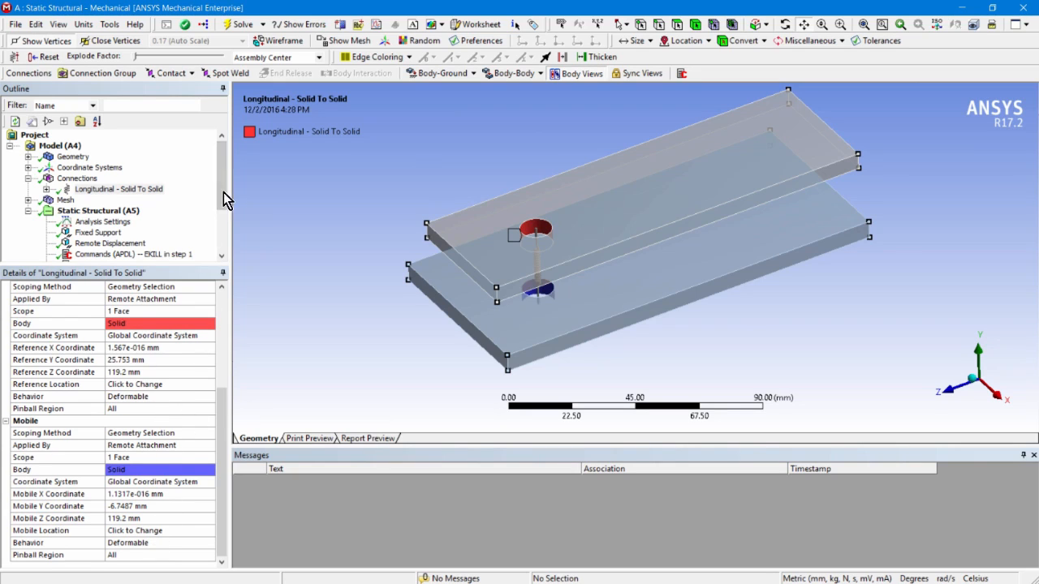
click(118, 188)
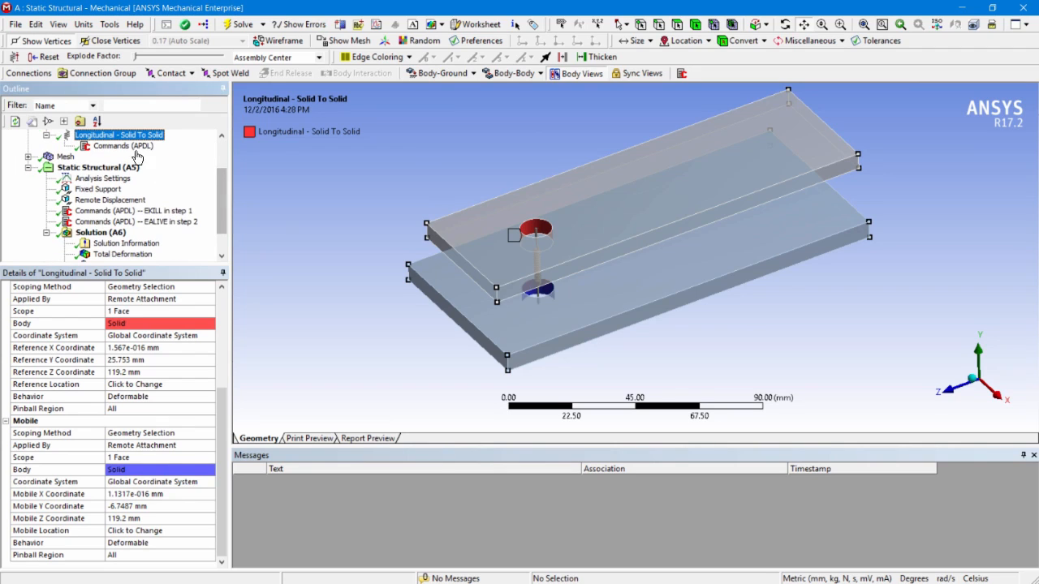
View the spring's APDL command text, which stores its element type number in the_spring
click(122, 146)
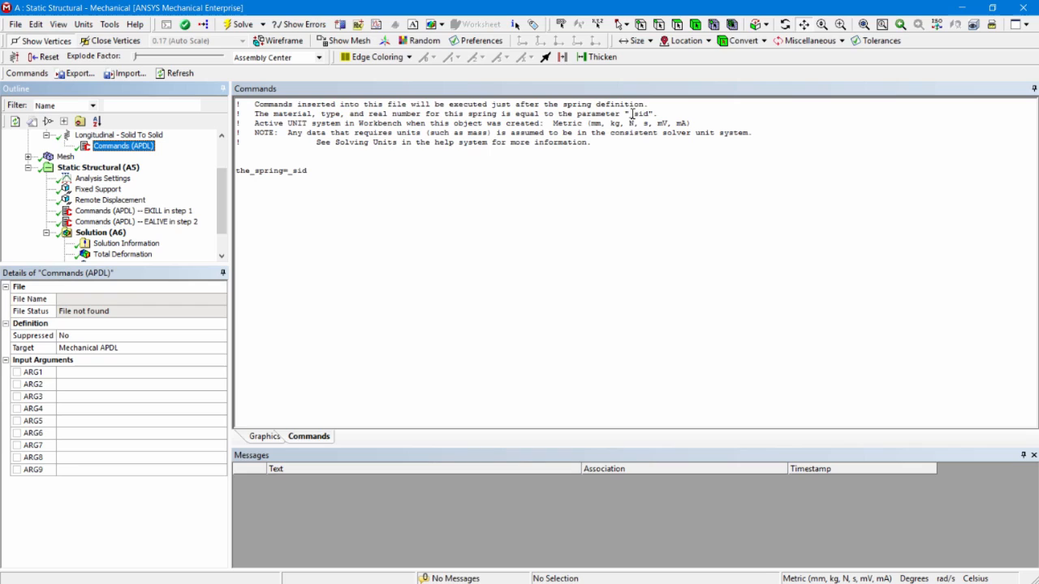
mouse_move(308, 228)
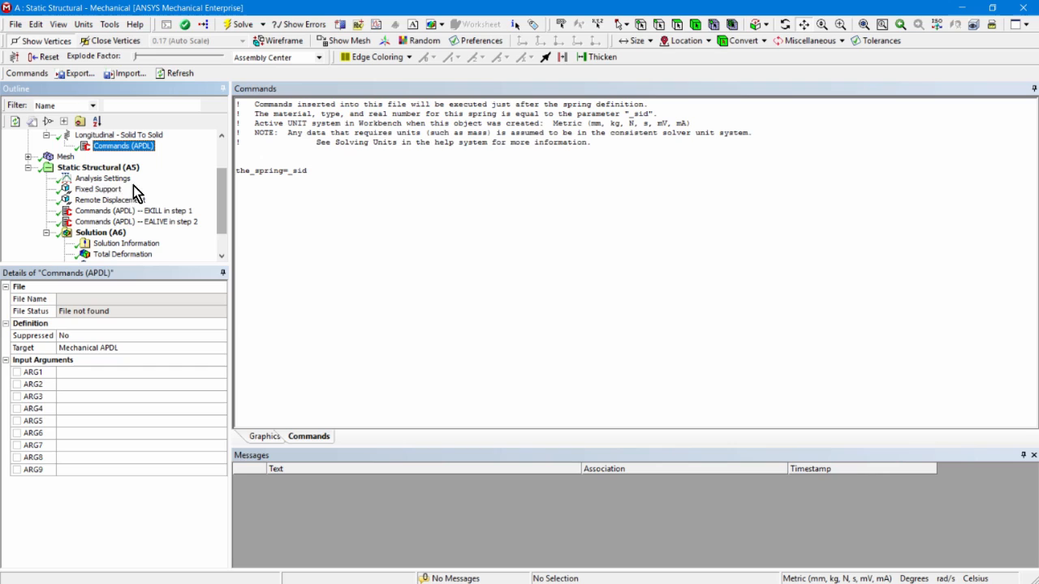
Review Analysis Settings showing two load steps of 10 substeps each, then return to the Static Structural setup
click(98, 168)
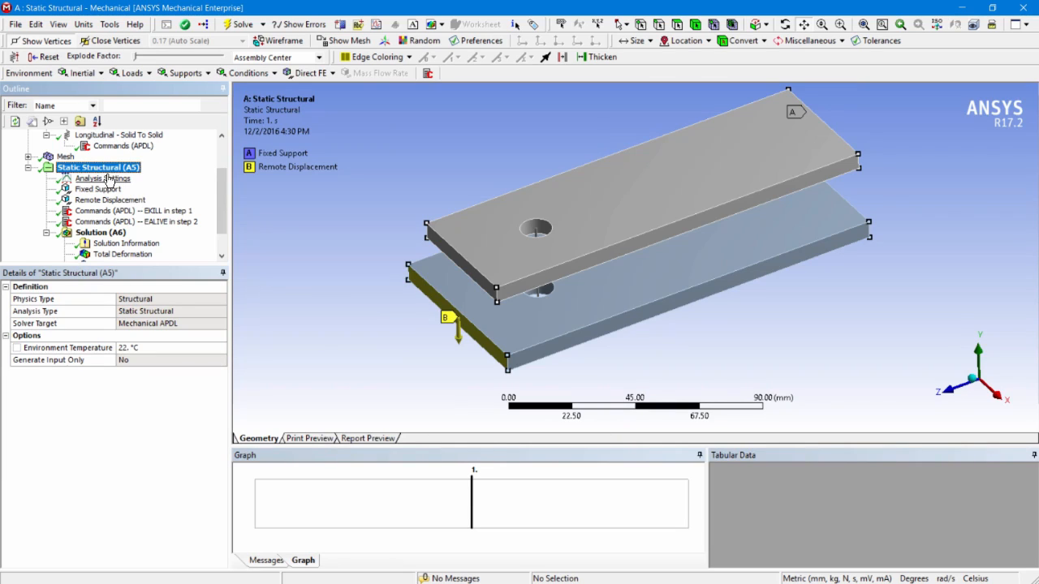
click(103, 177)
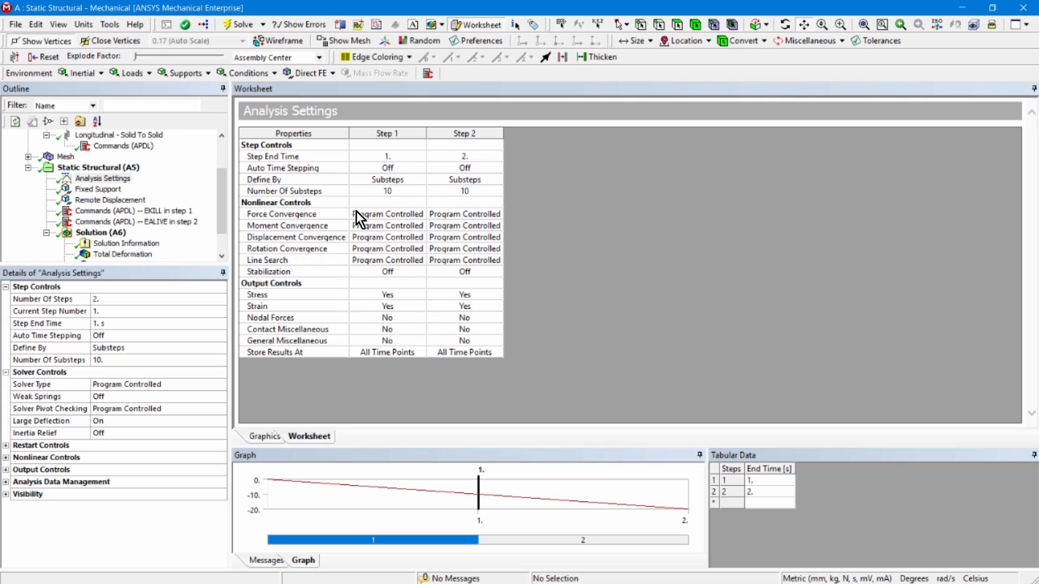
mouse_move(517, 272)
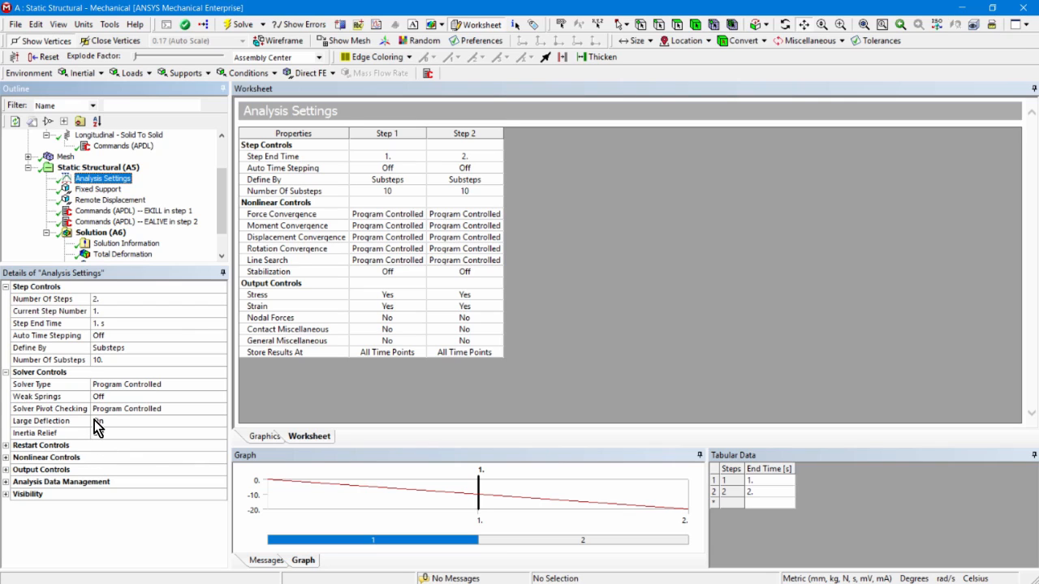
click(155, 421)
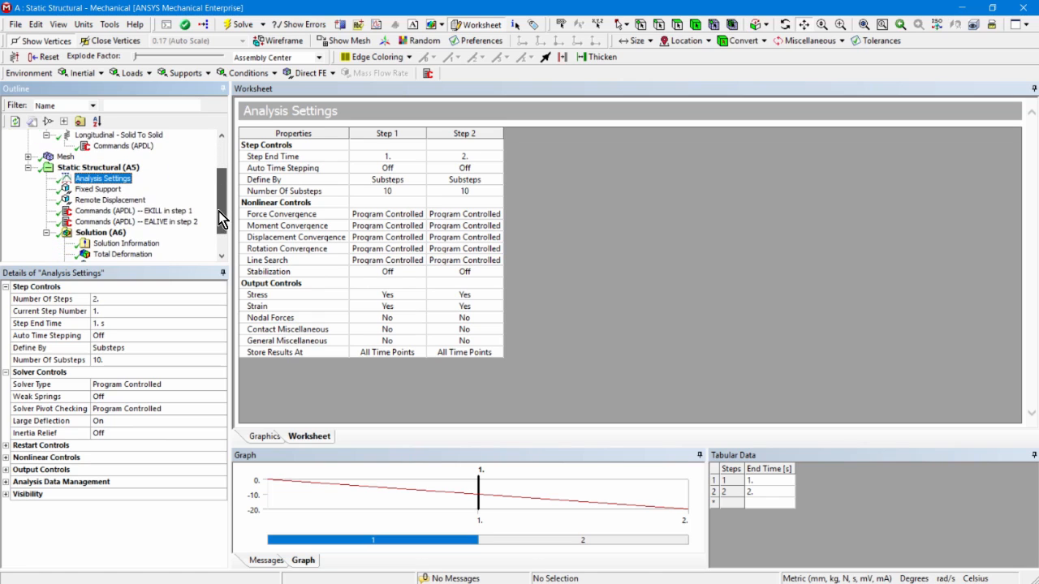
click(97, 167)
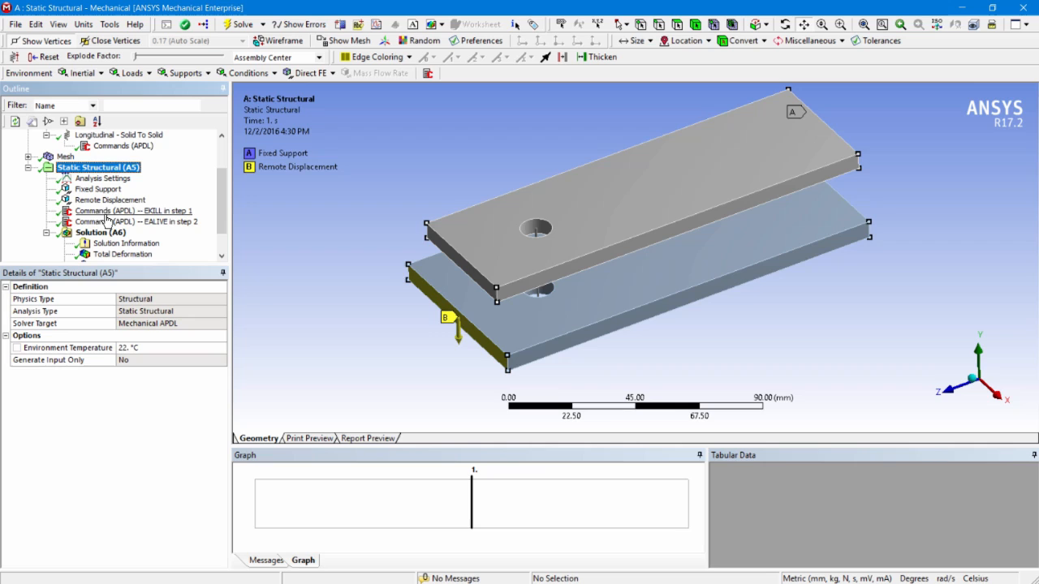
Review the step-1 EKILL commands that select and kill the spring elements, comparing with the spring's own commands
click(133, 211)
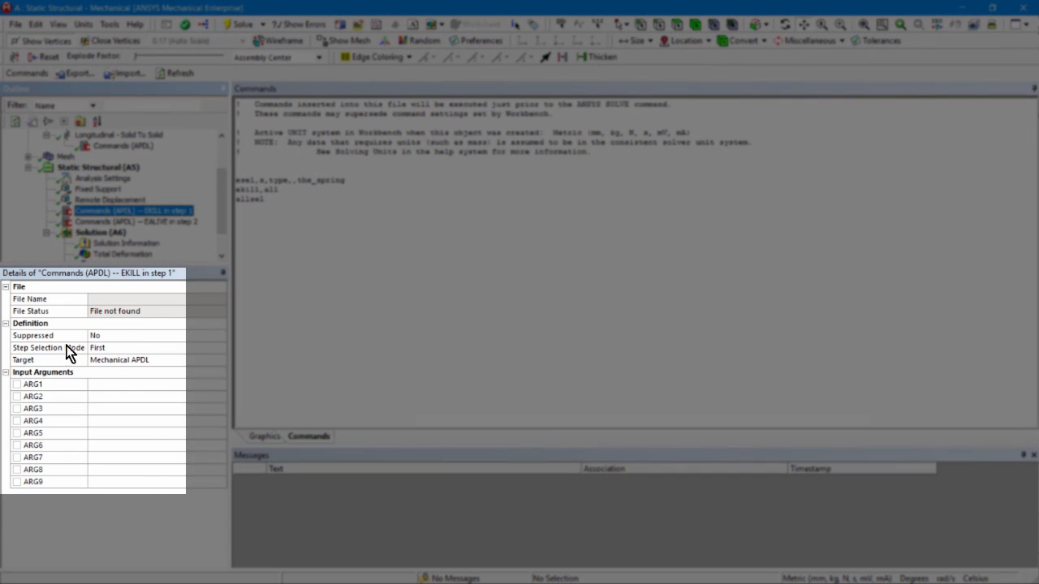
mouse_move(205, 286)
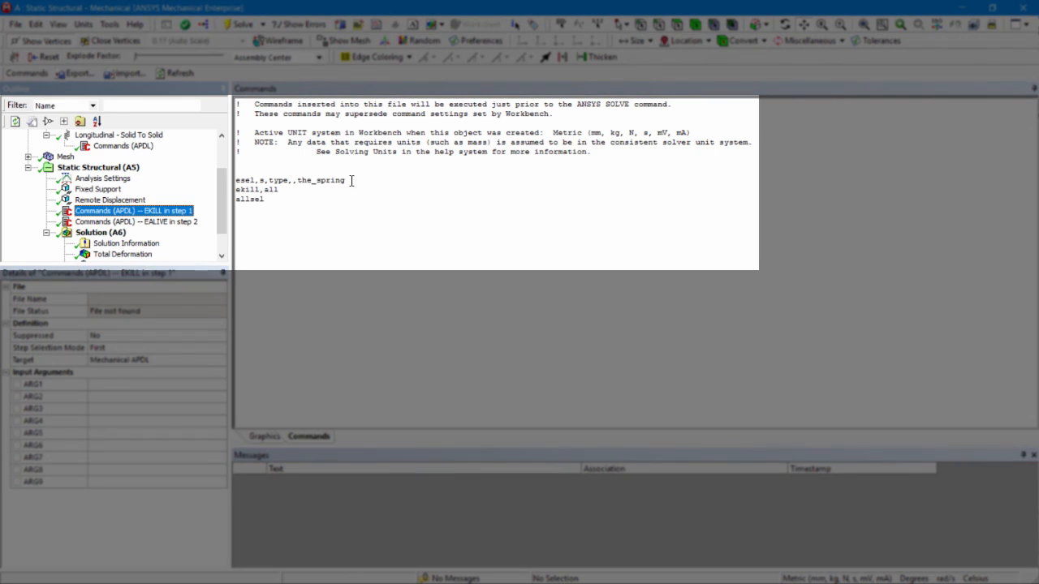
click(122, 167)
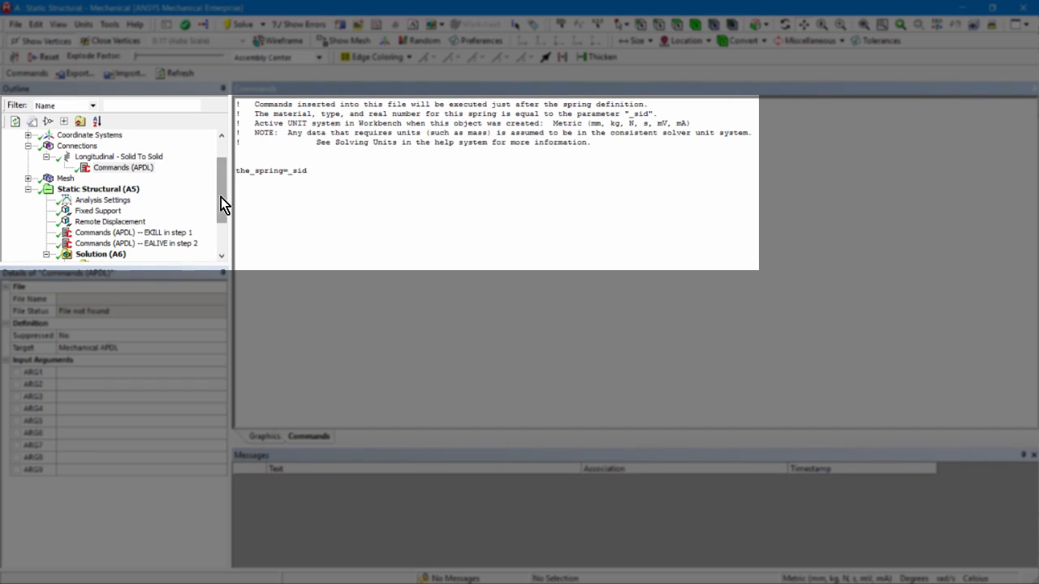
click(133, 232)
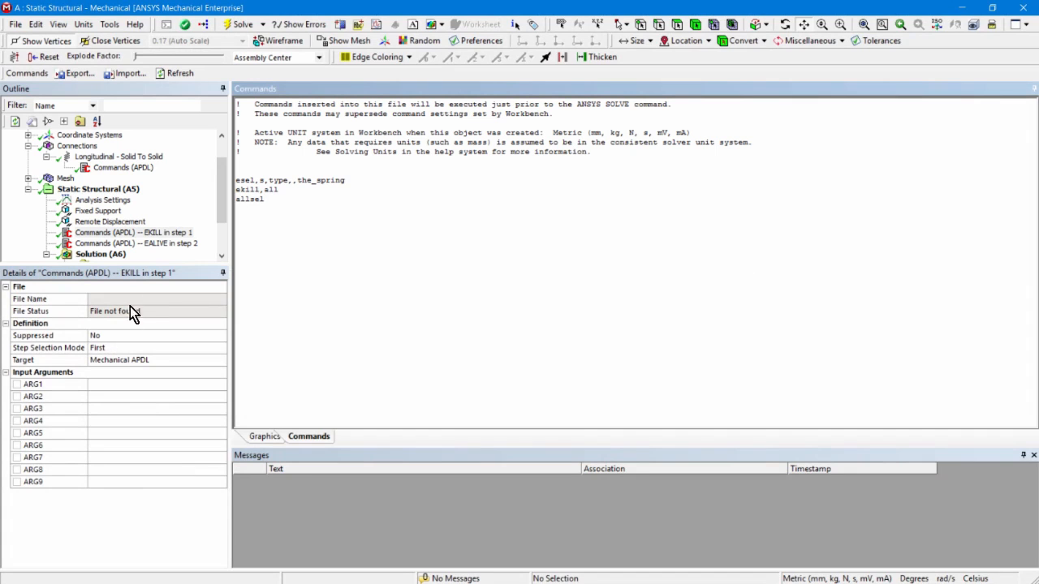
click(103, 200)
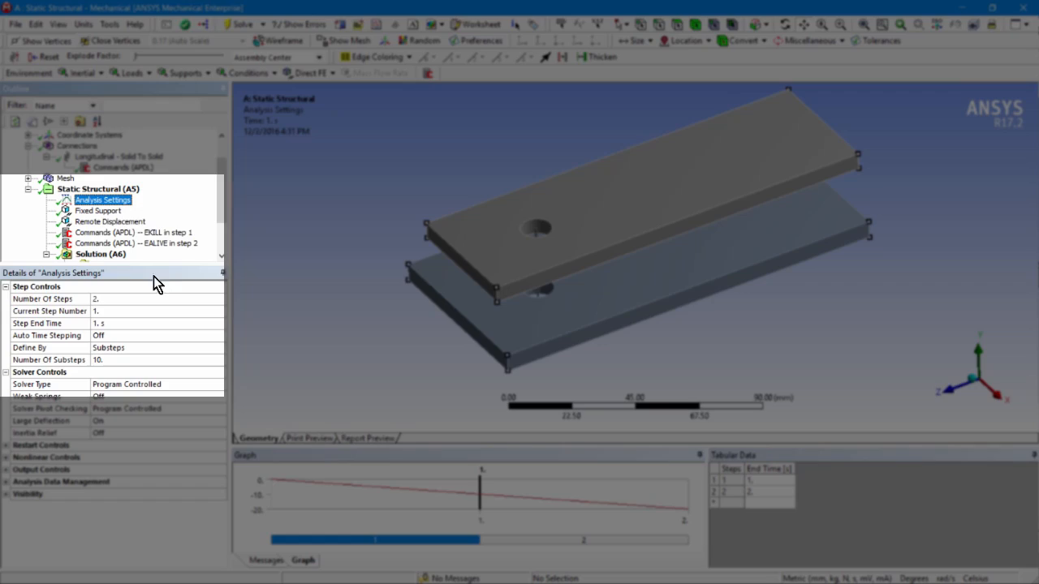
View the step-2 EALIVE commands that select and reactivate the spring elements
click(136, 244)
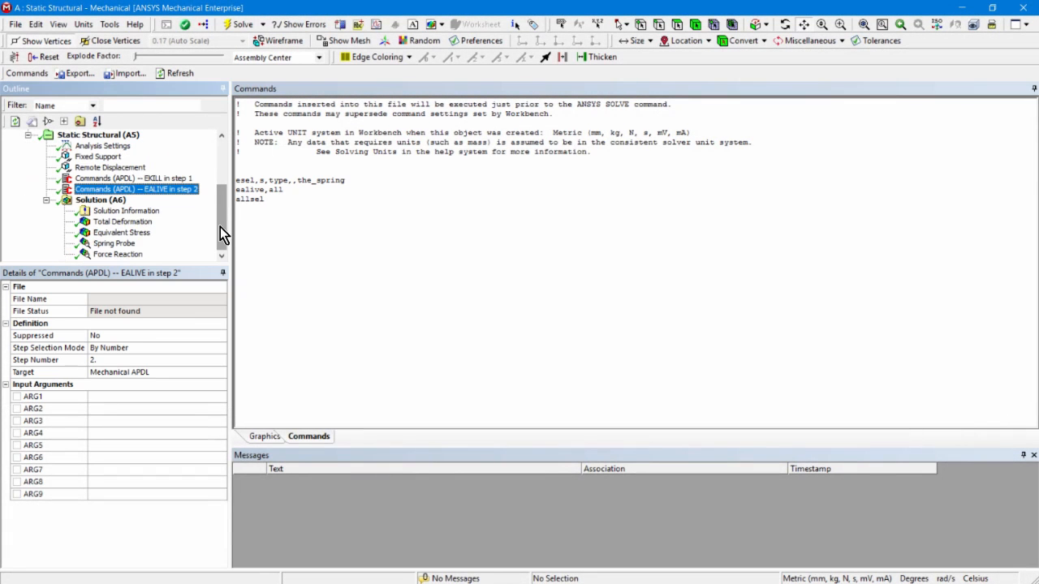
mouse_move(122, 227)
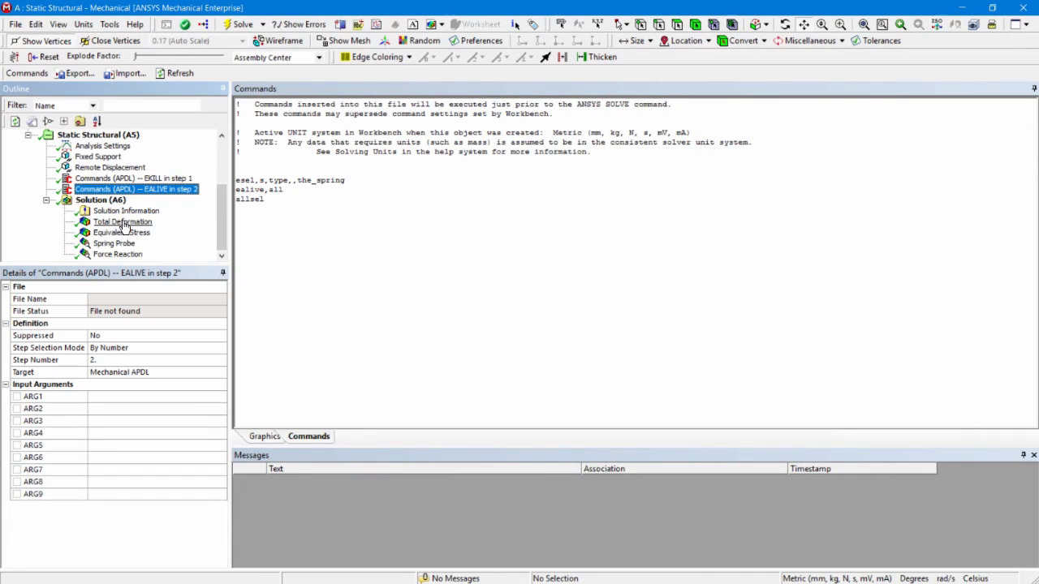
Check total deformation peaking at 20.135 mm, then show the fixed support on the two bar end faces
click(123, 220)
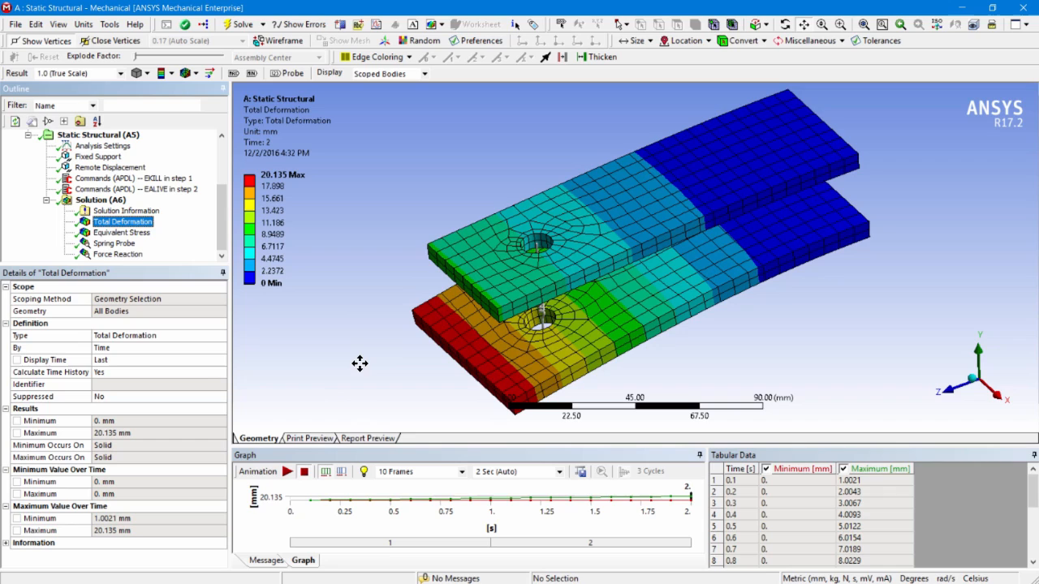
mouse_move(737, 283)
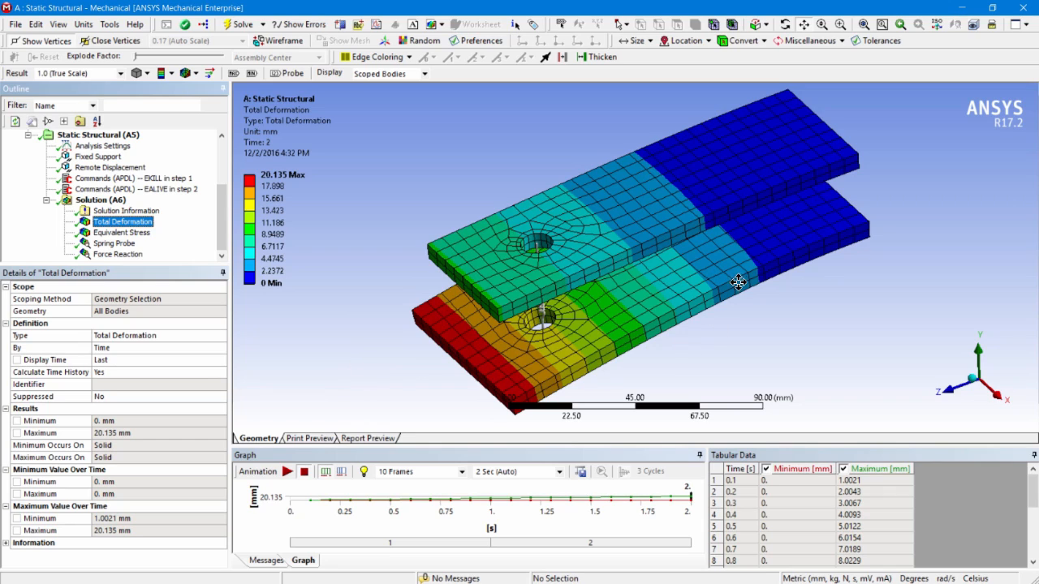
mouse_move(528, 344)
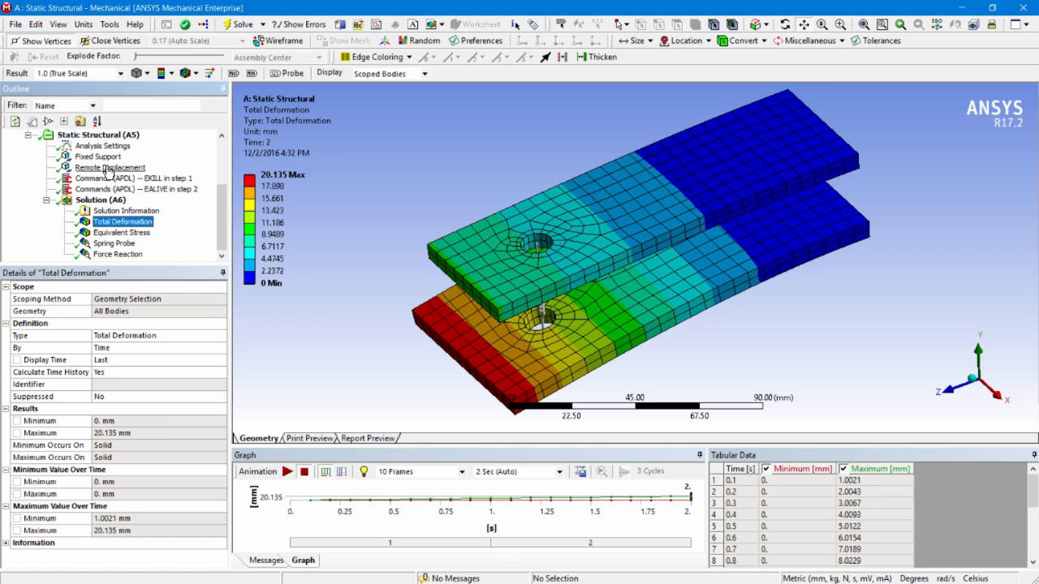
click(97, 156)
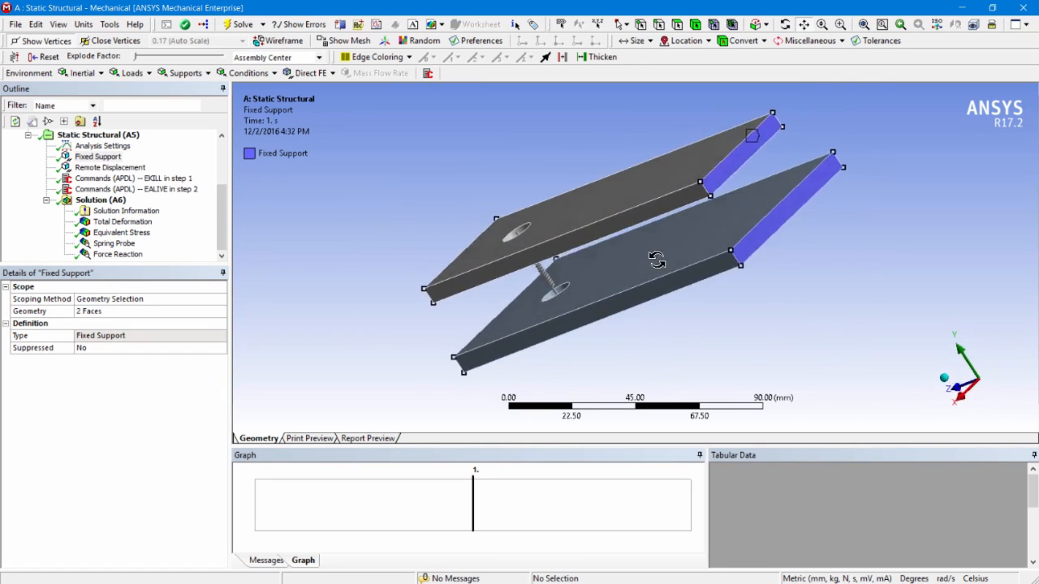
Show the remote displacement moving the lower bar's end face Y from 0 to -10 to -20 mm
drag(657, 259, 852, 240)
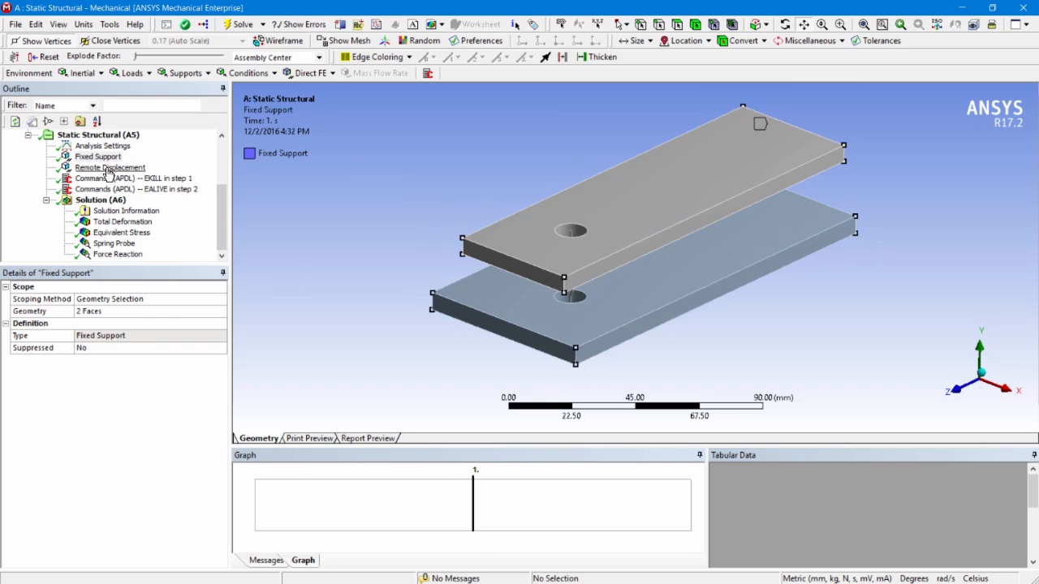
click(110, 167)
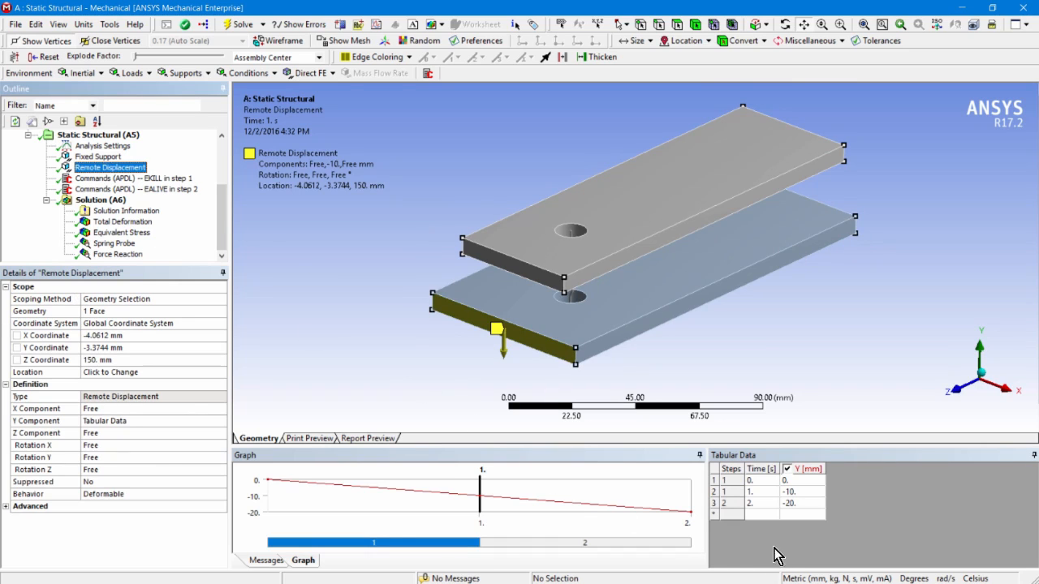
mouse_move(828, 494)
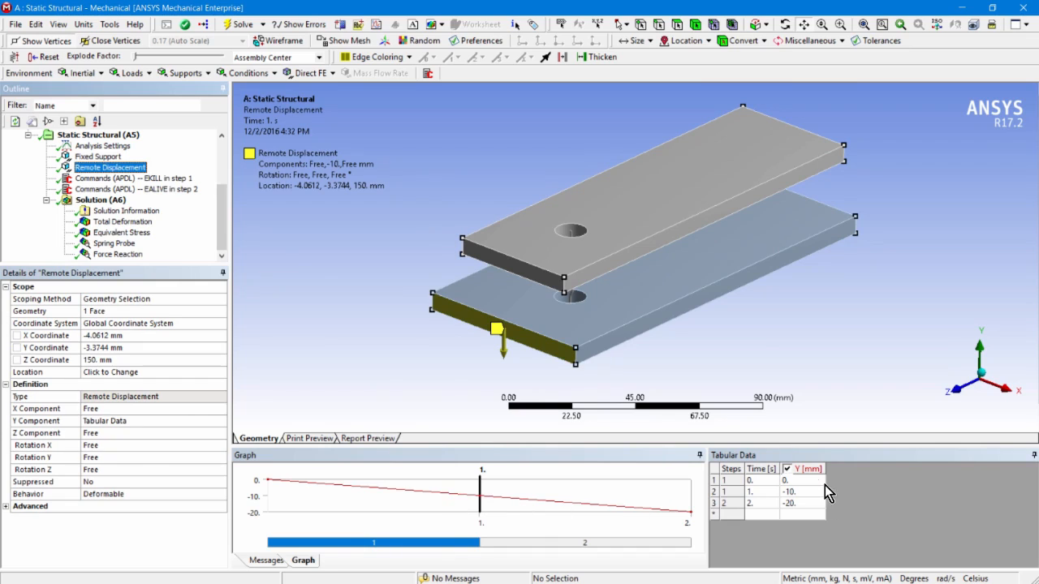
mouse_move(636, 458)
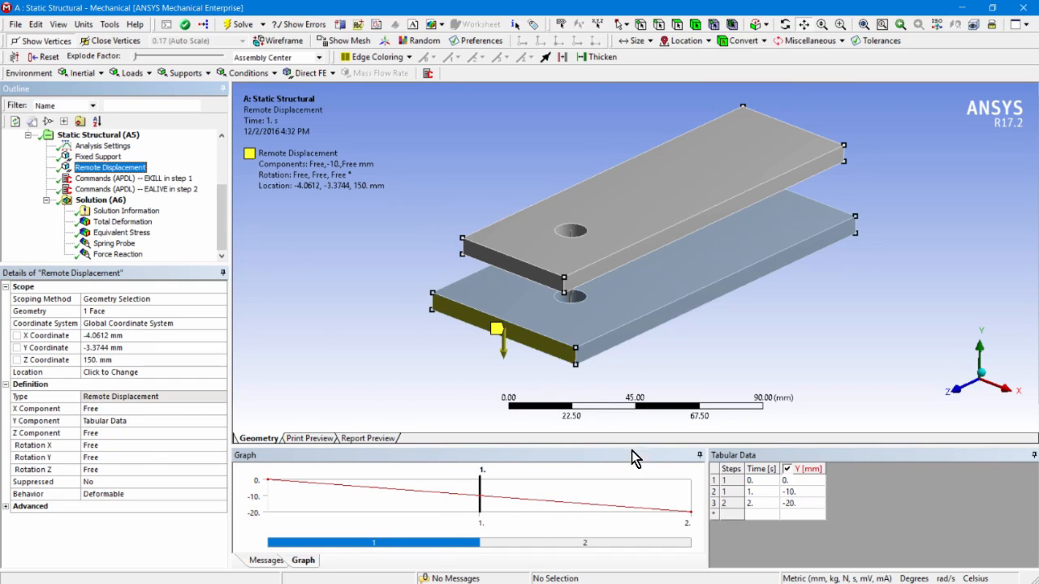
mouse_move(785, 473)
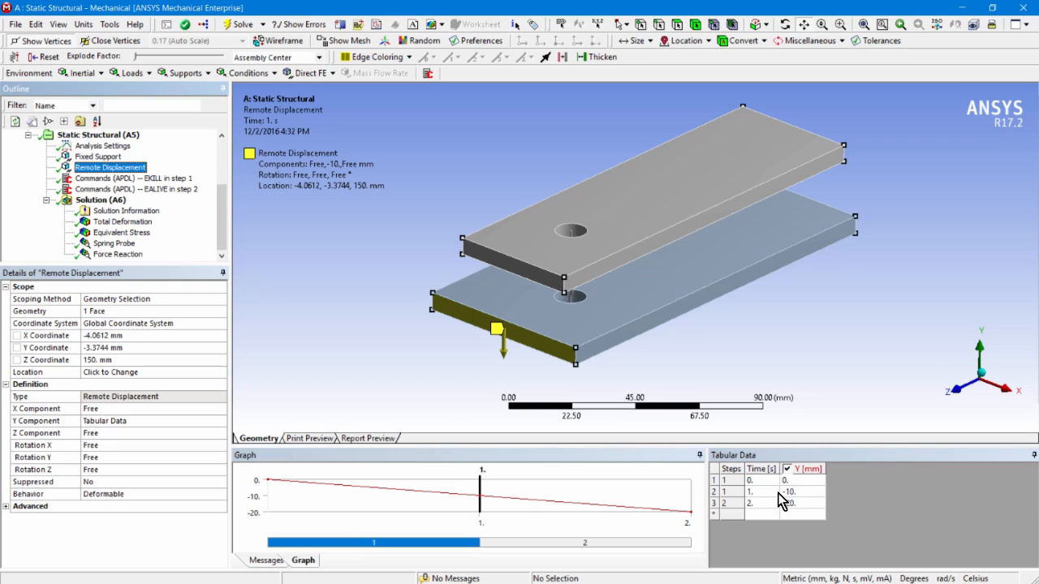
mouse_move(331, 485)
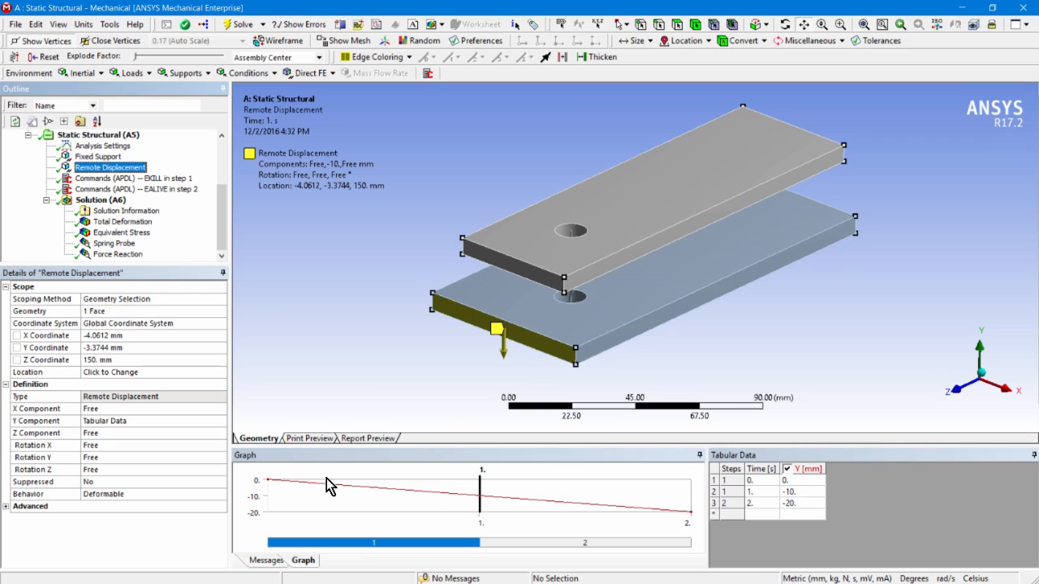
mouse_move(620, 406)
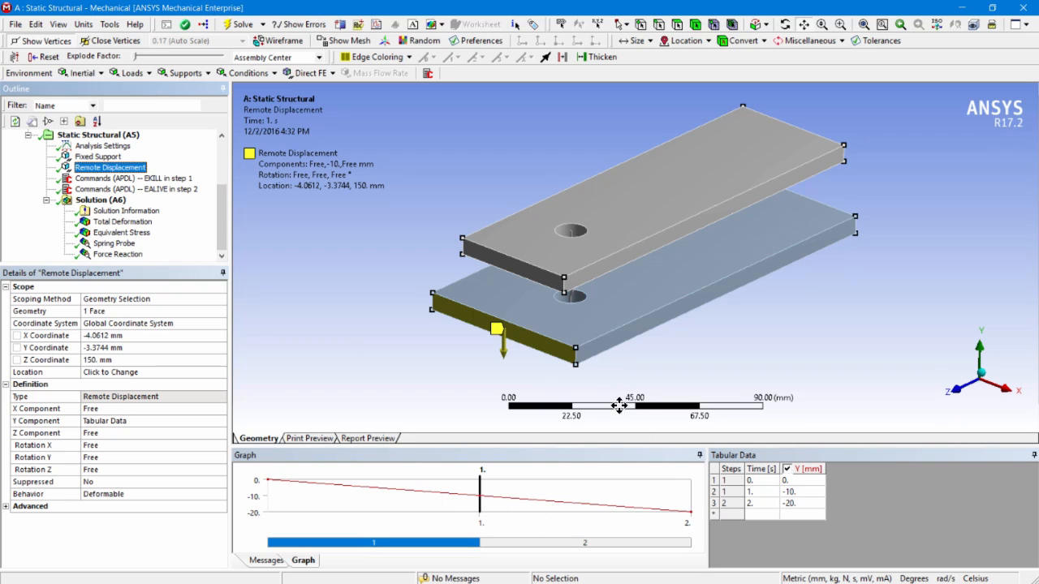
mouse_move(500, 334)
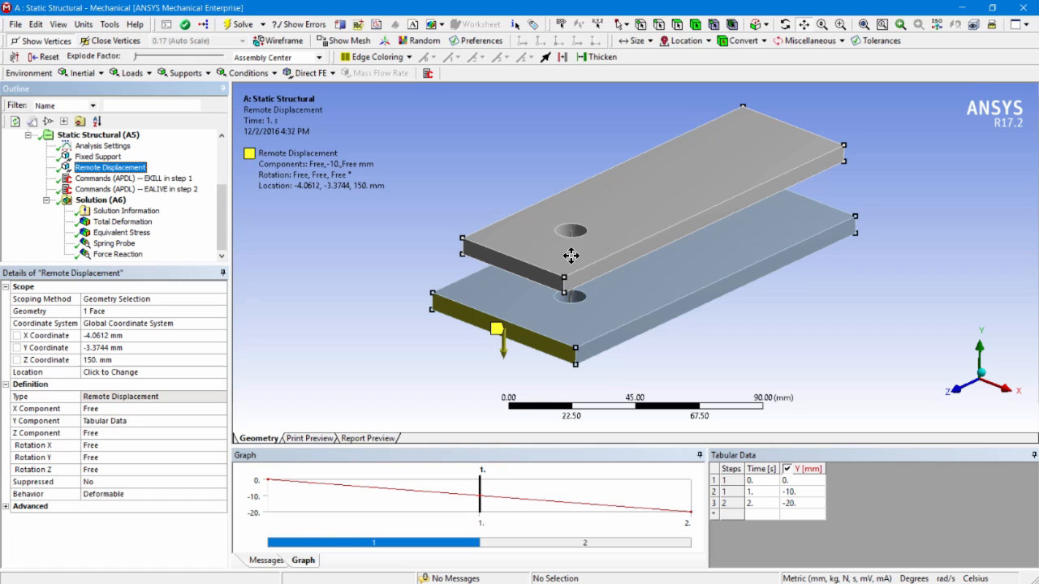
mouse_move(604, 254)
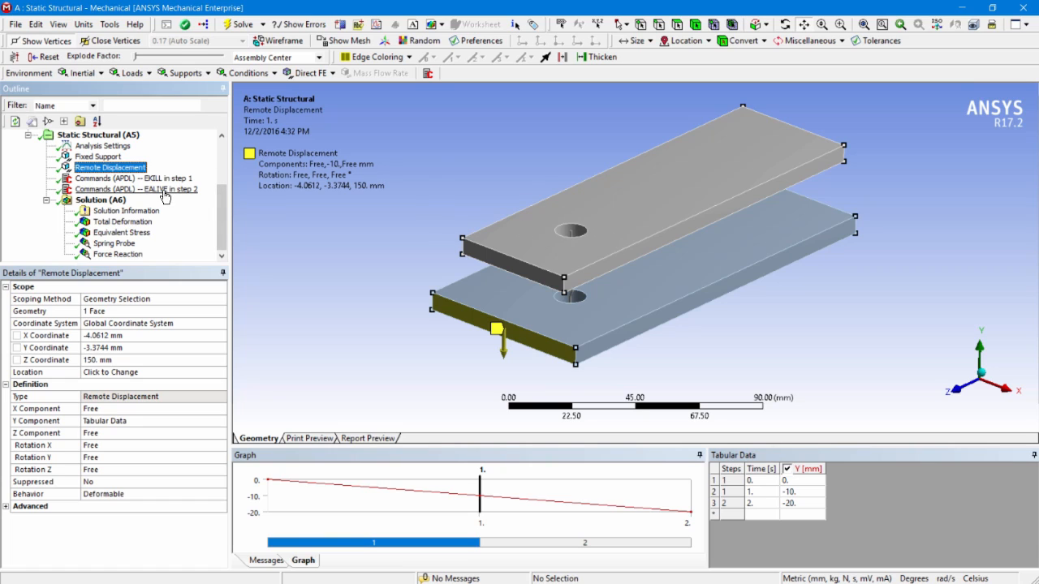
Recheck the step-2 EALIVE commands and bring up total deformation with a 4-second animation length
click(136, 188)
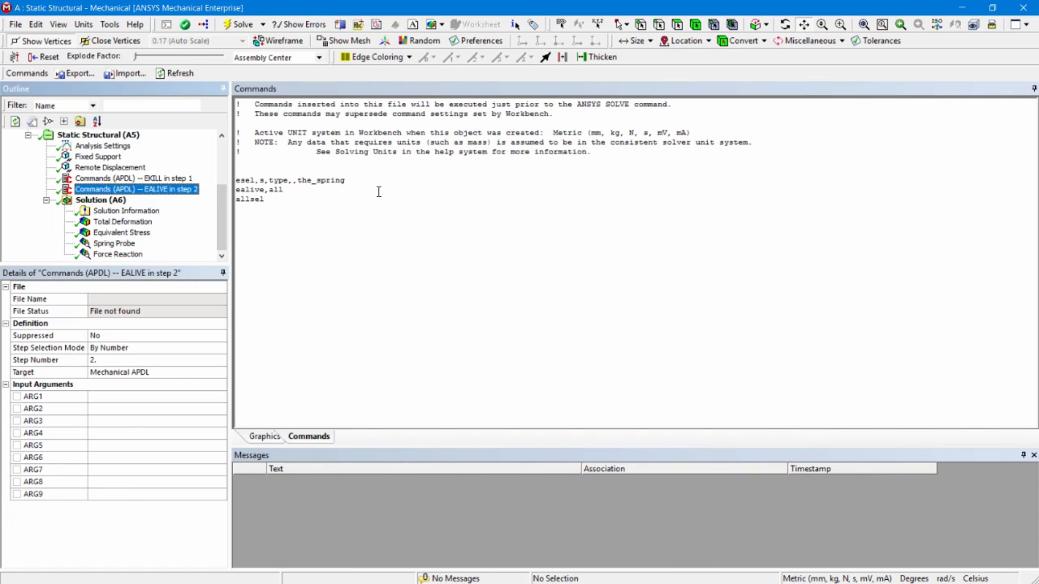
click(123, 221)
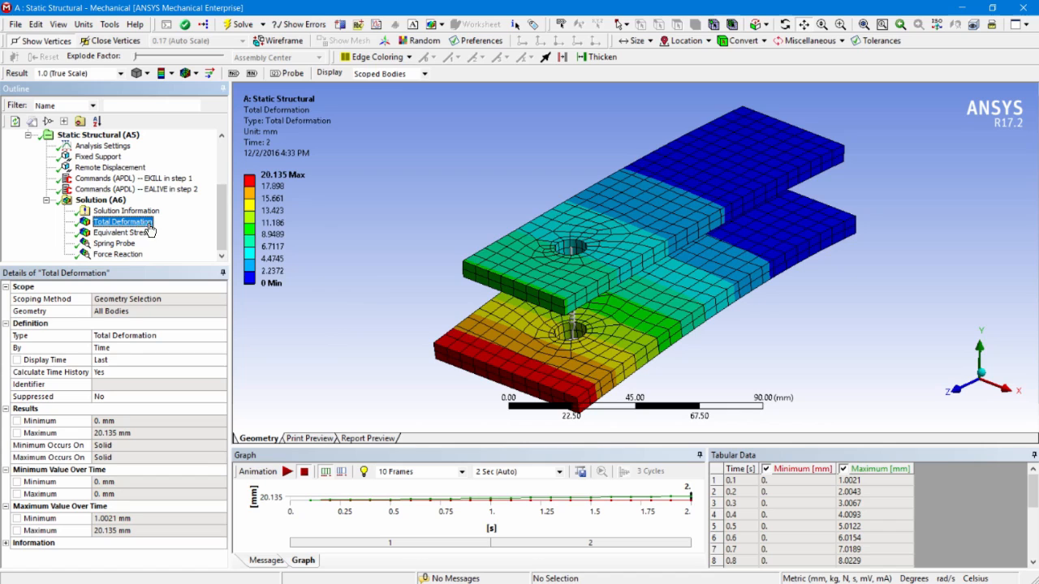
mouse_move(354, 310)
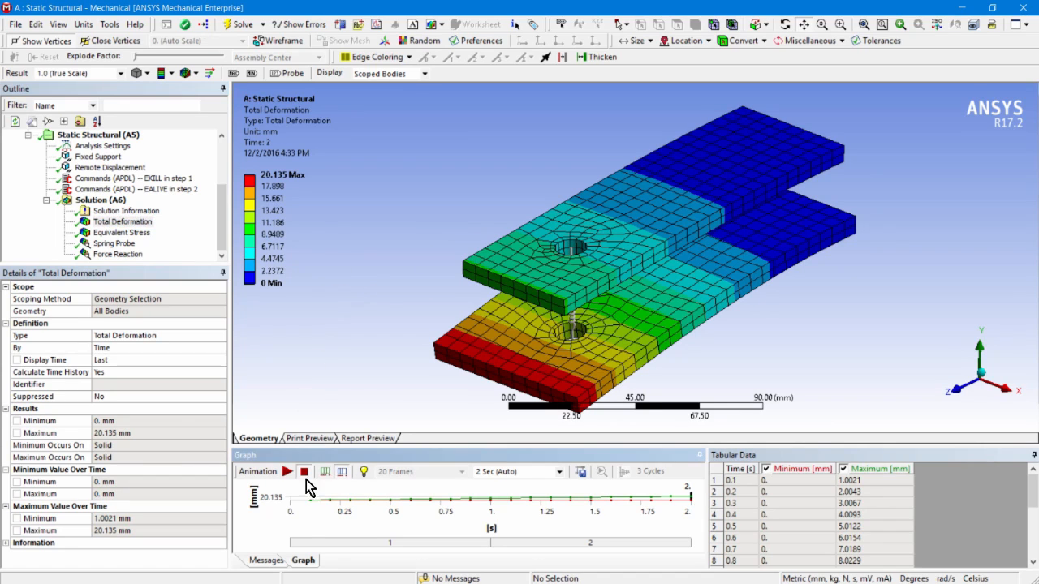
mouse_move(342, 471)
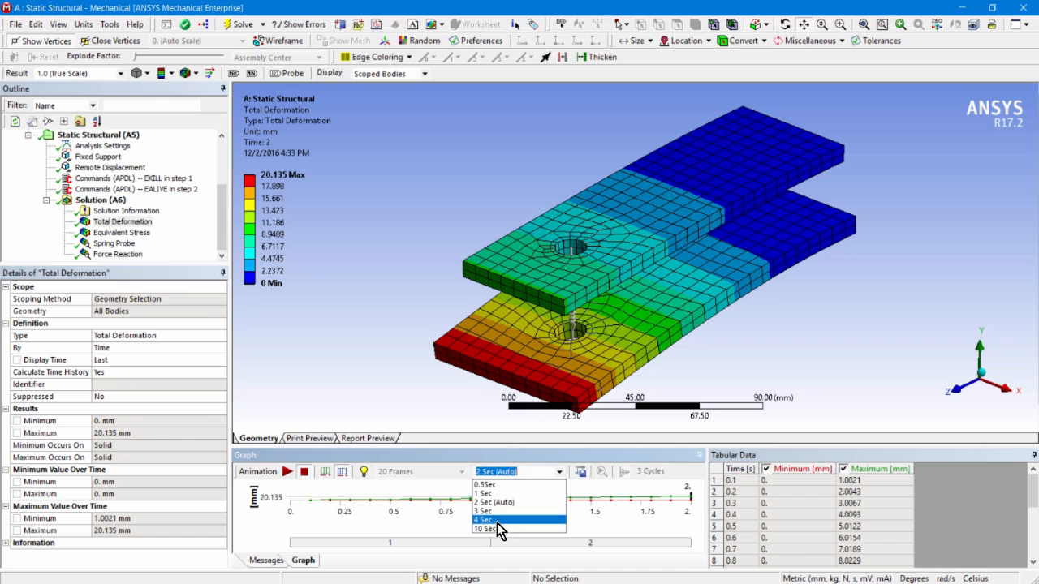
click(493, 520)
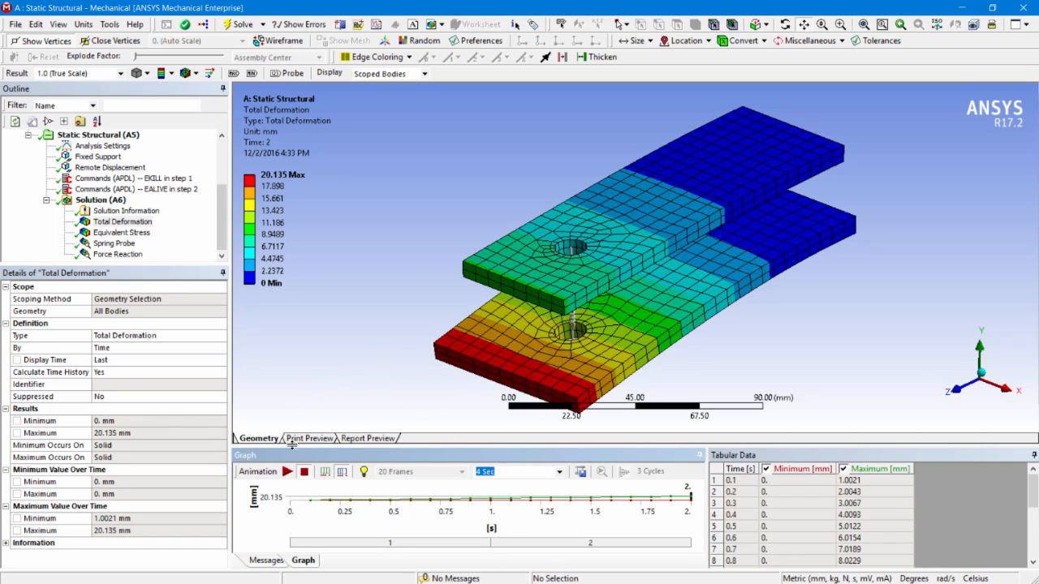
Play the total deformation animation through both load steps, pausing twice within step 2
click(286, 471)
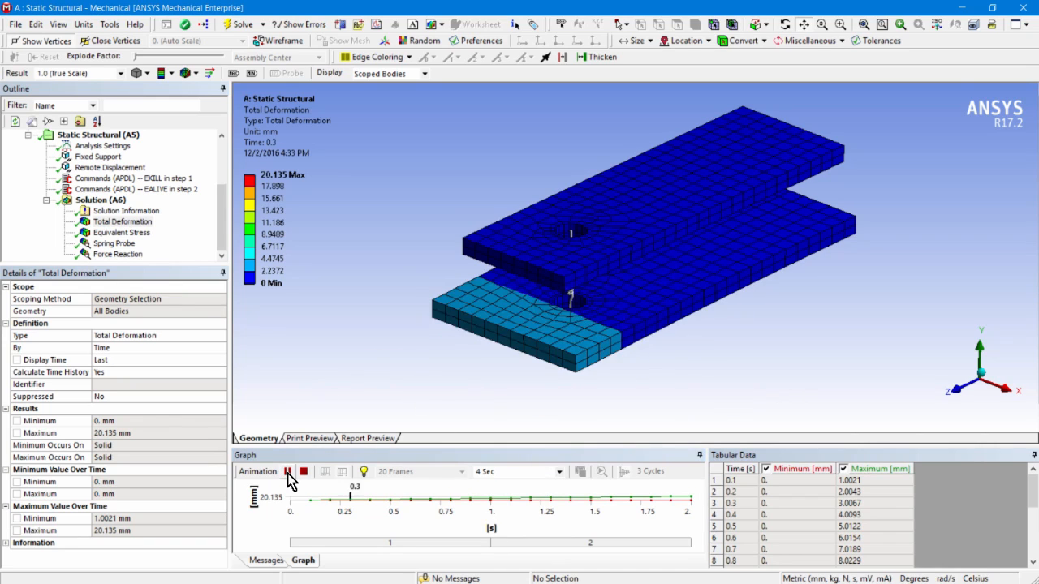
click(286, 471)
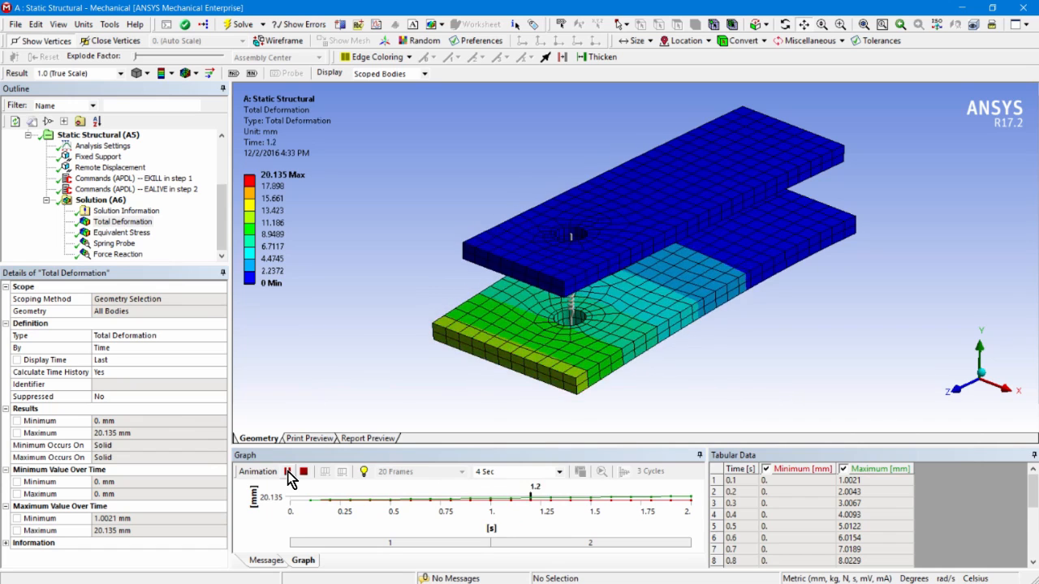
click(289, 470)
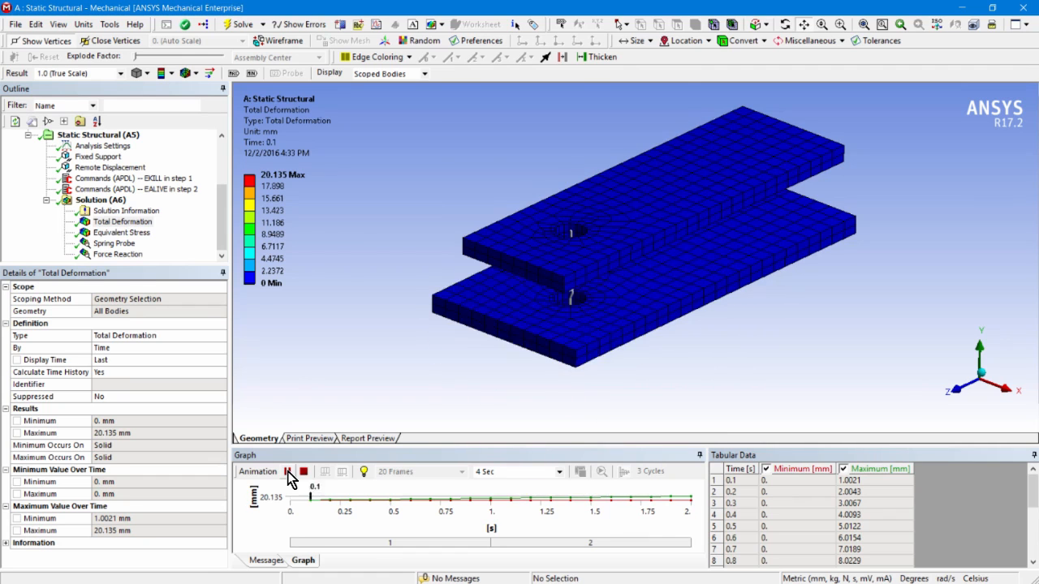
click(301, 470)
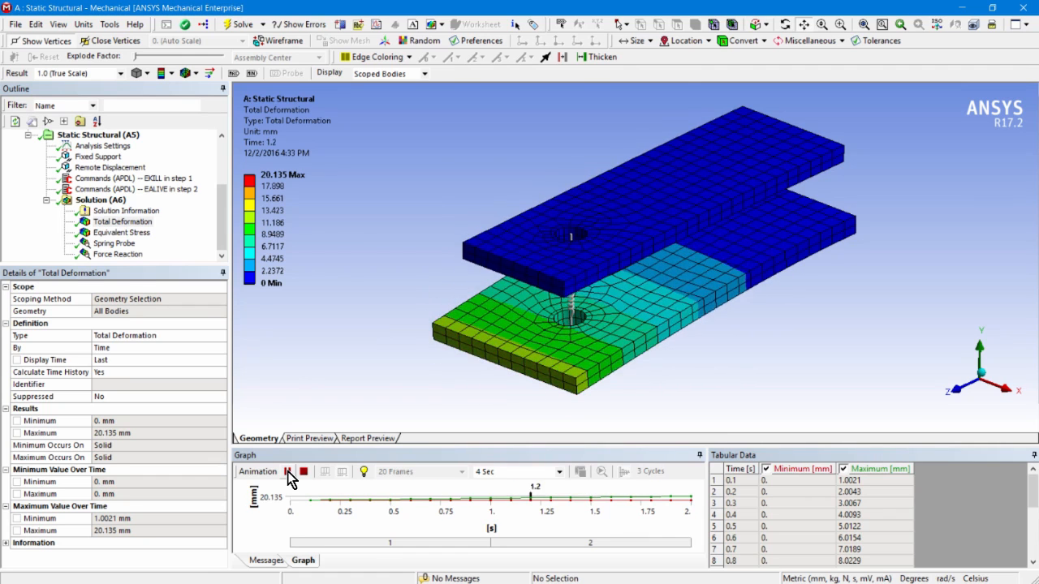
click(285, 471)
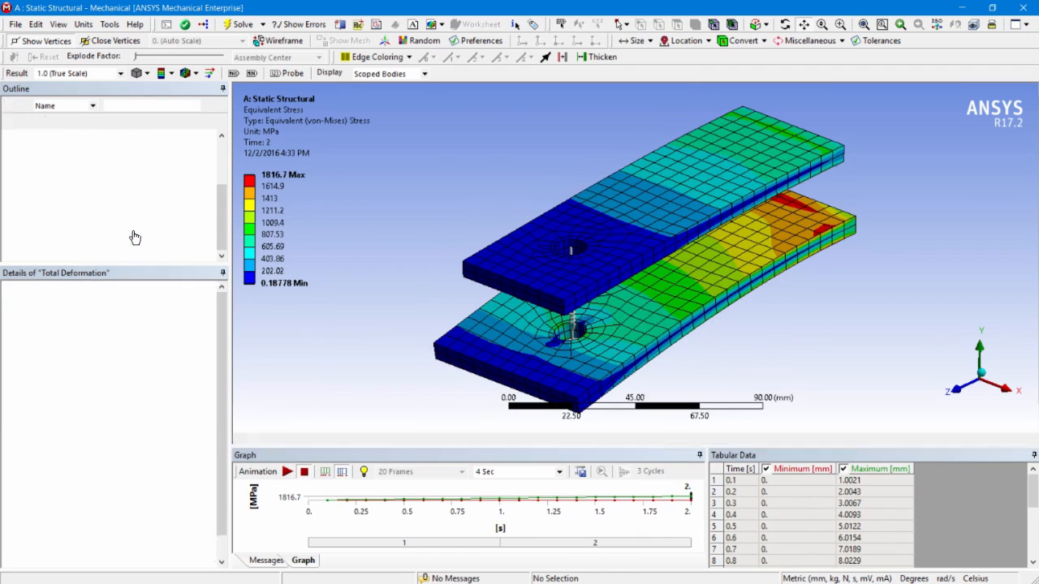
Animate the equivalent stress peaking at 1816.7 MPa, then show the force reaction peaking at 8156.4 N
click(122, 232)
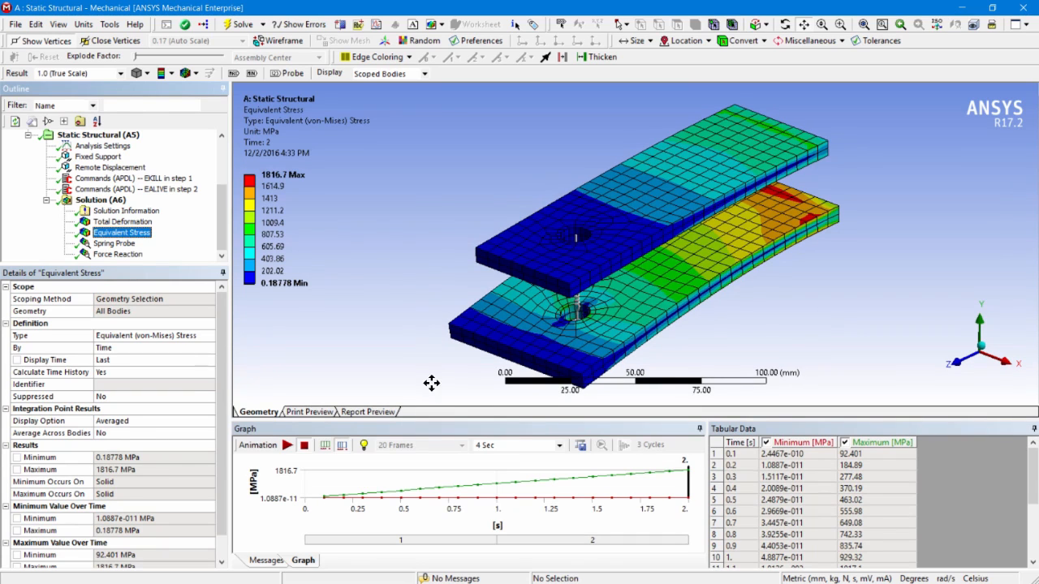
mouse_move(656, 328)
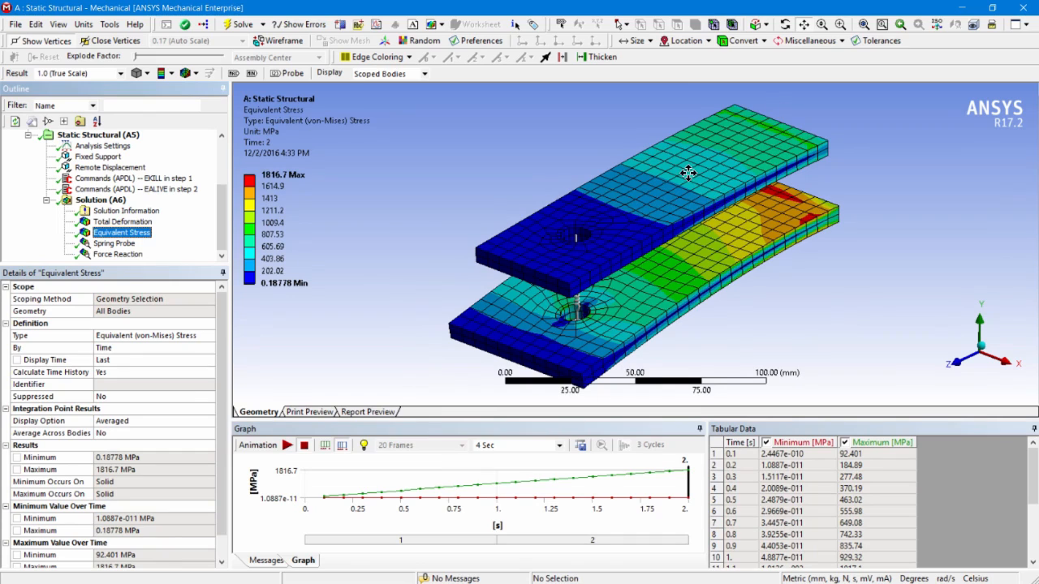
mouse_move(375, 355)
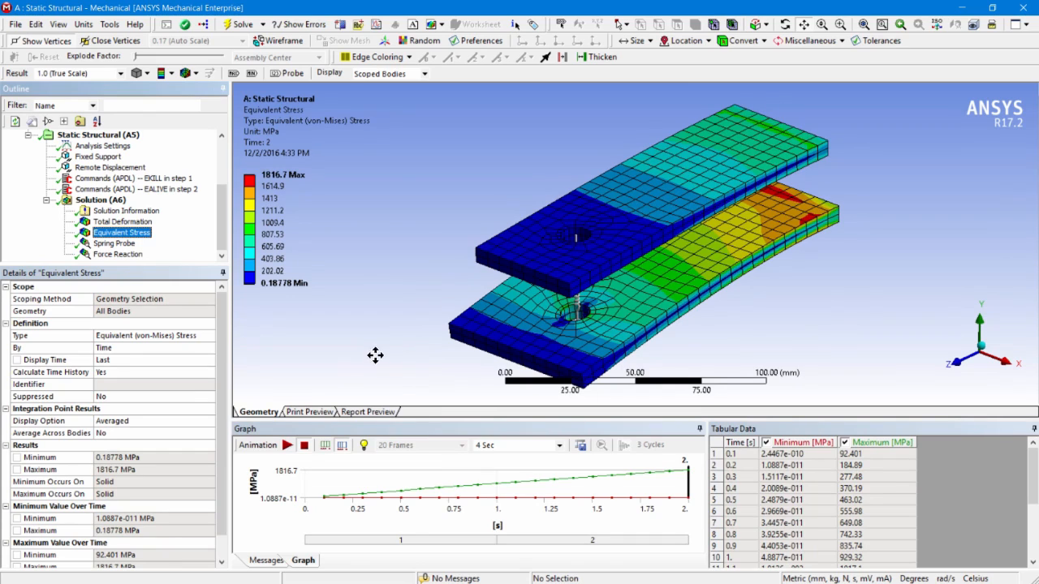
mouse_move(315, 438)
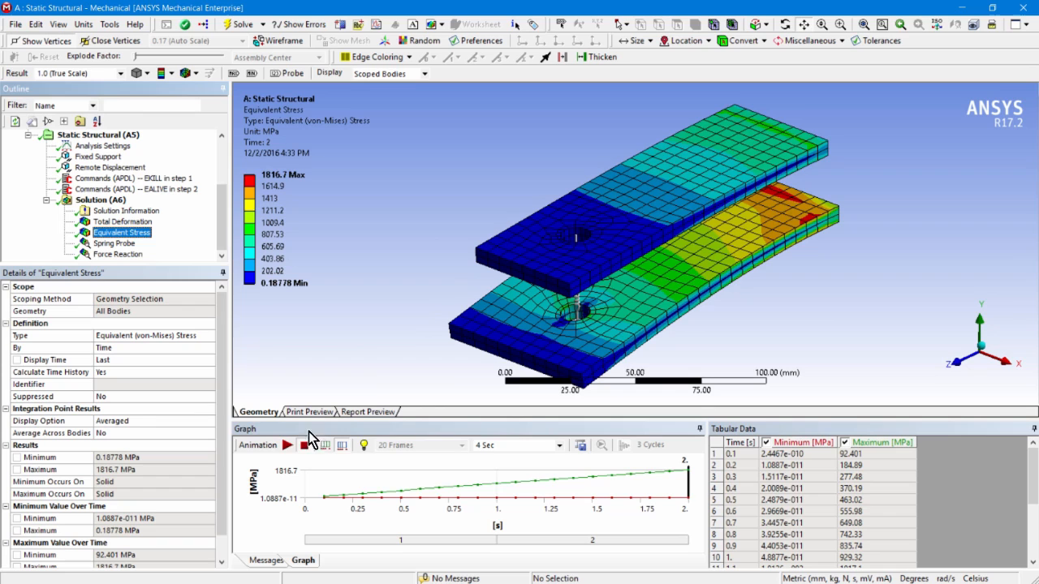
click(286, 445)
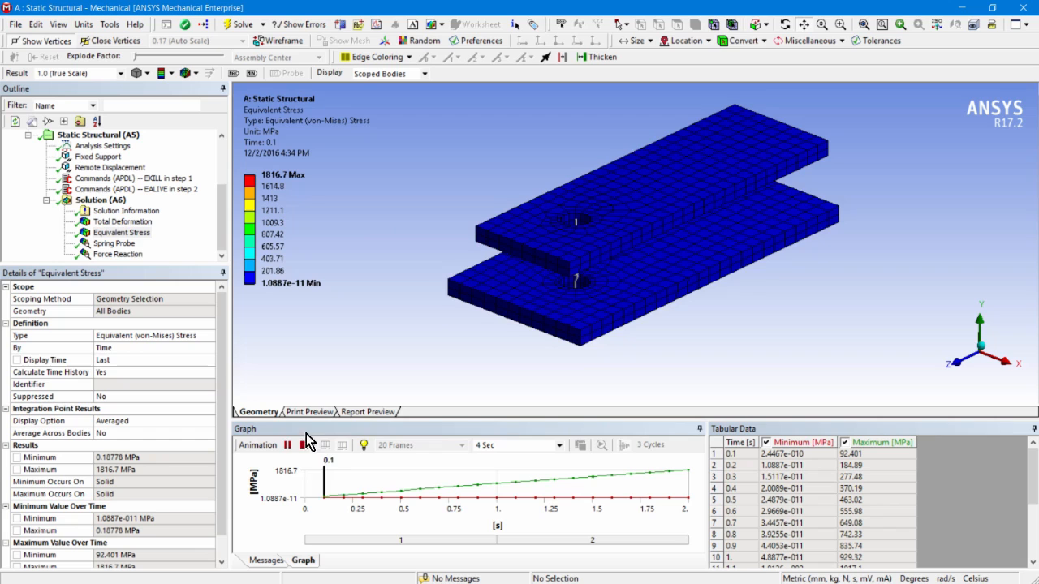
click(264, 445)
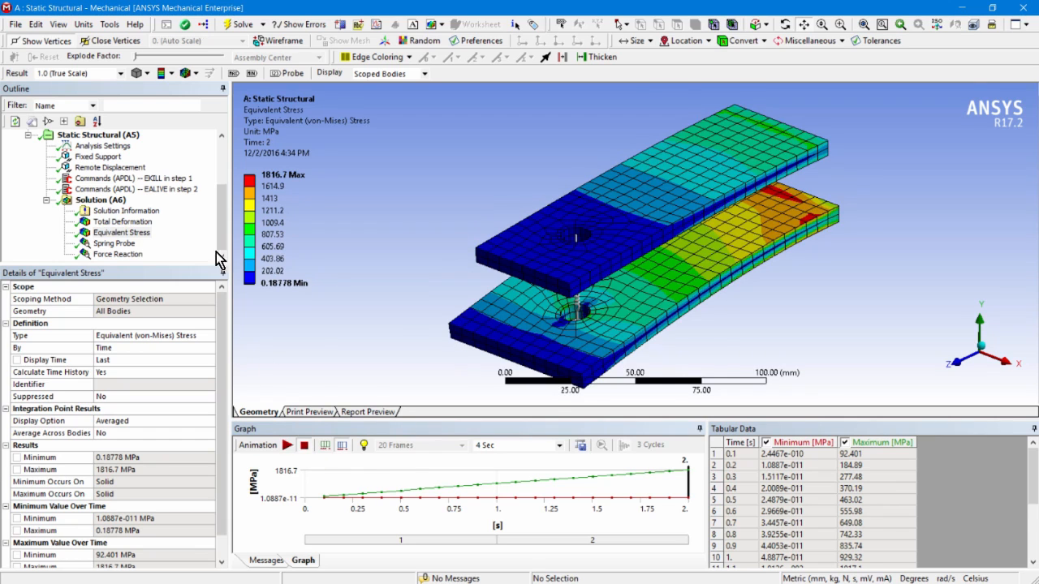
click(117, 254)
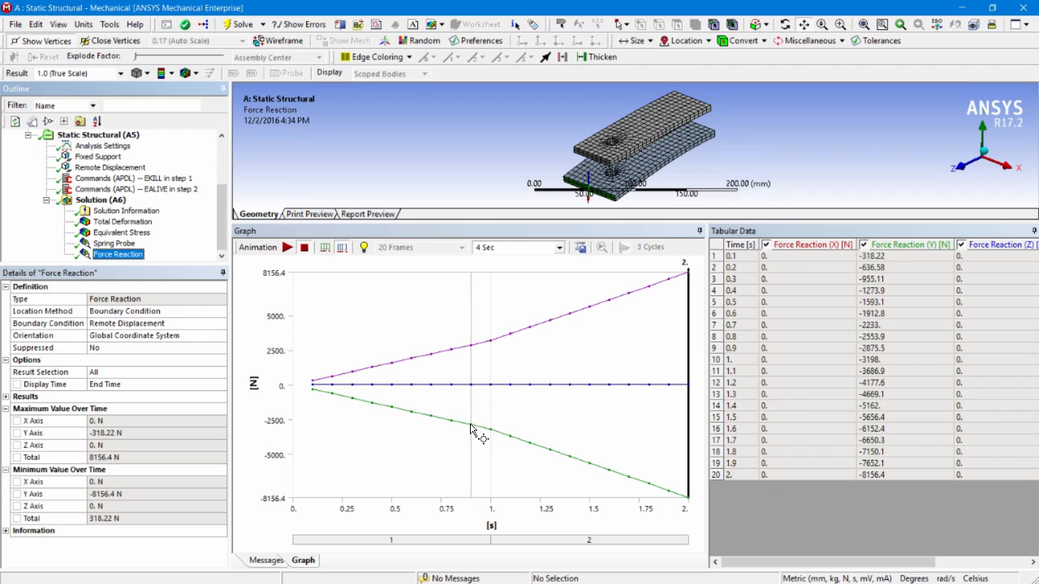
mouse_move(495, 371)
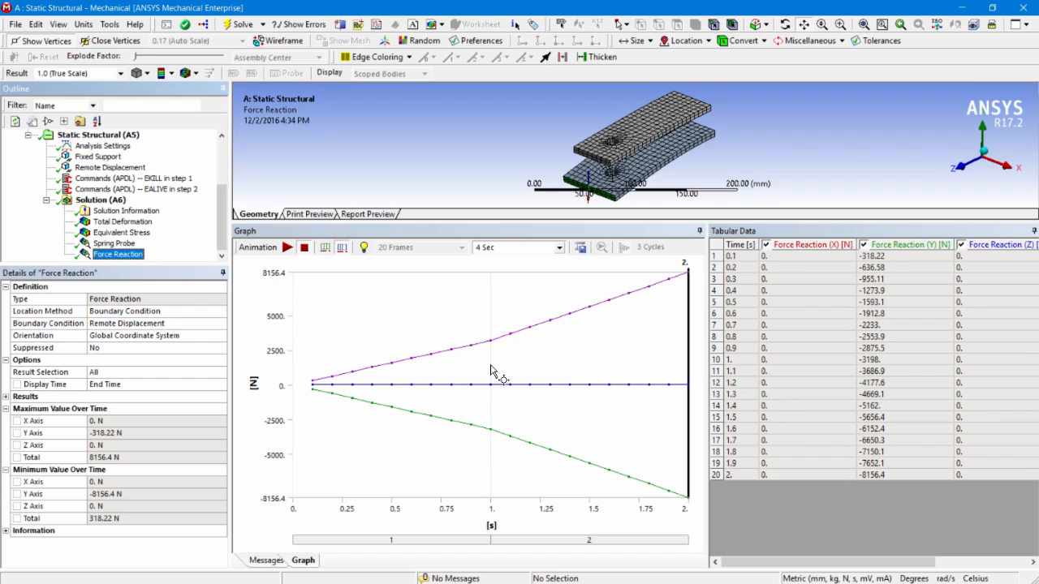
mouse_move(501, 438)
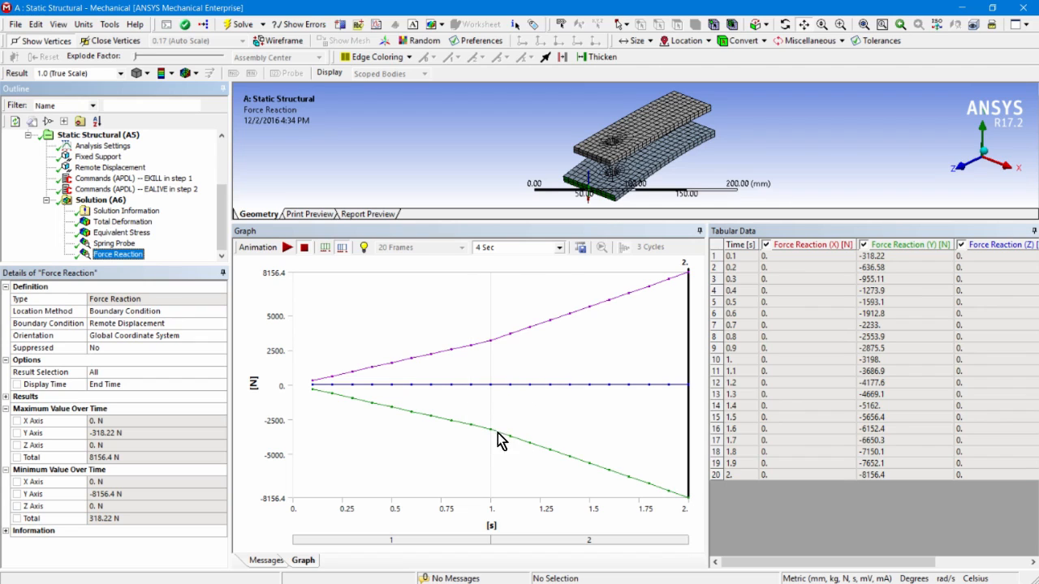
mouse_move(613, 484)
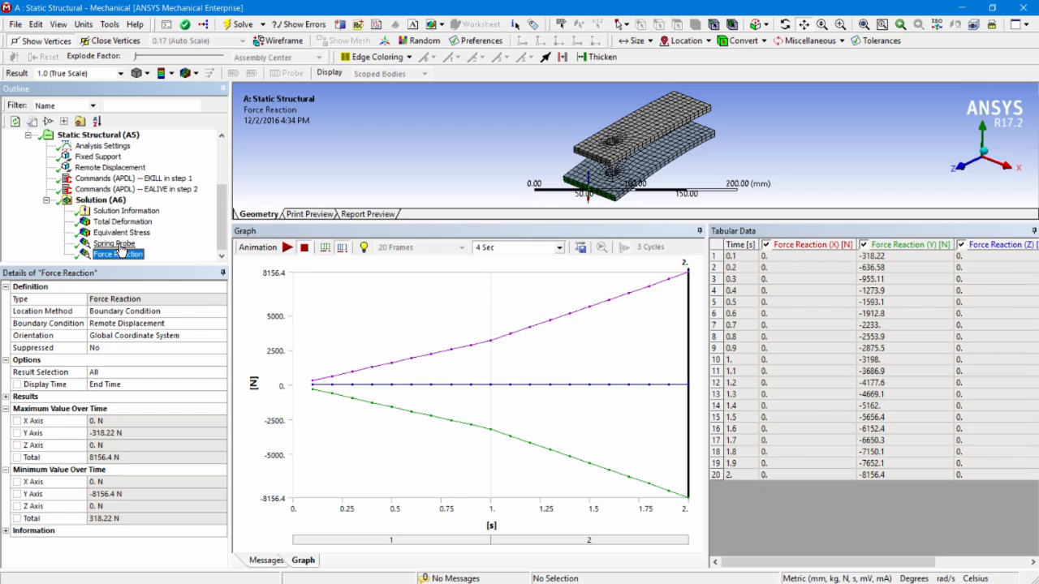
Plot the spring probe's elastic force, zero in step 1 and rising in step 2, then return to total deformation
click(113, 243)
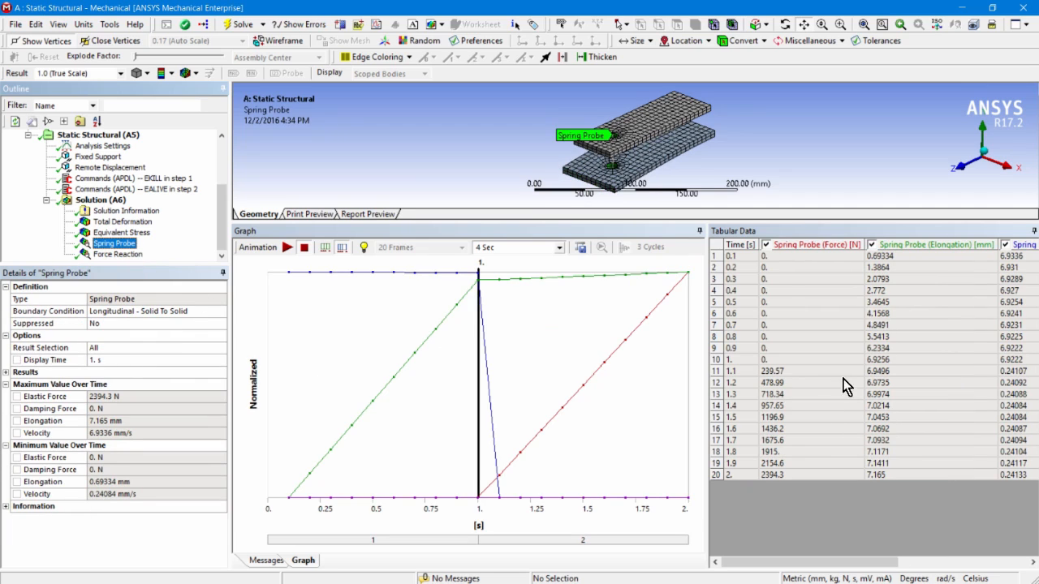
mouse_move(870, 273)
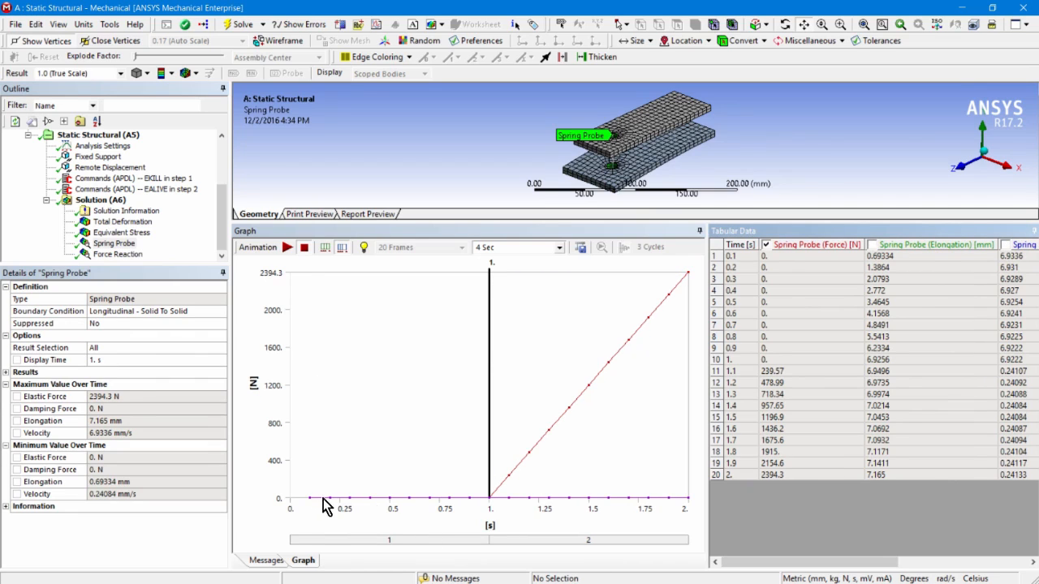
mouse_move(493, 512)
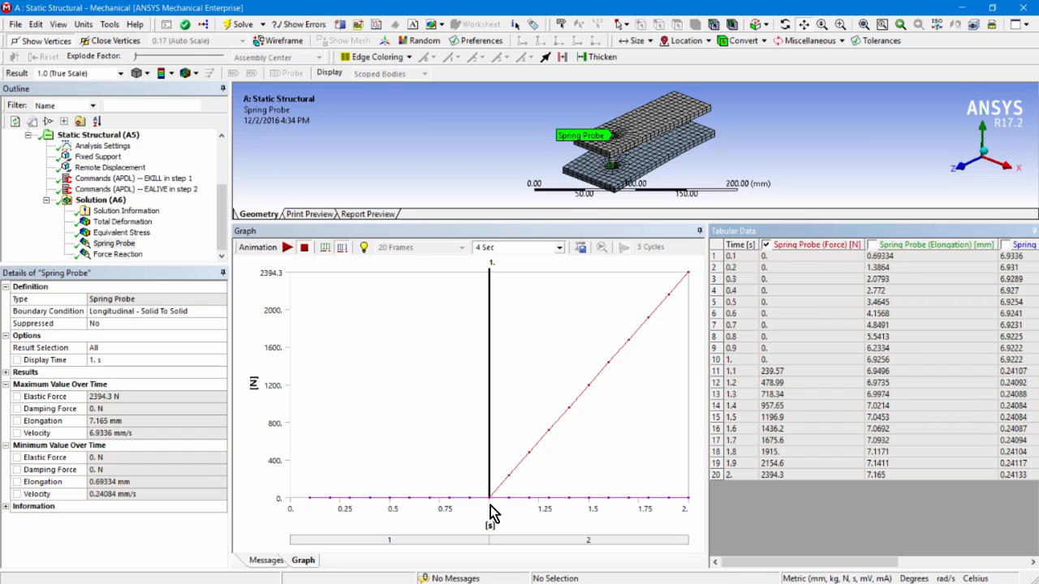
mouse_move(509, 513)
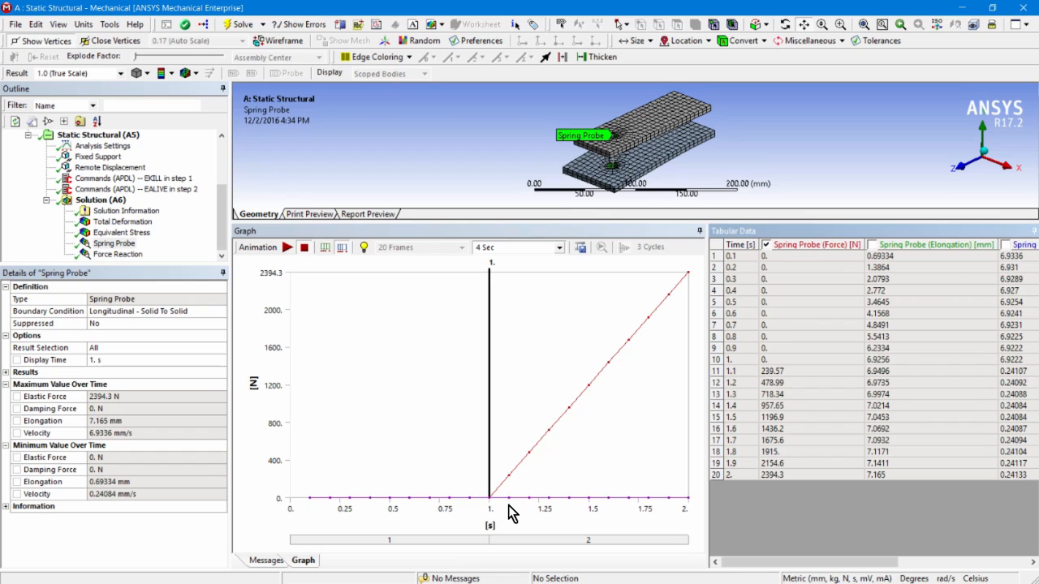
mouse_move(503, 500)
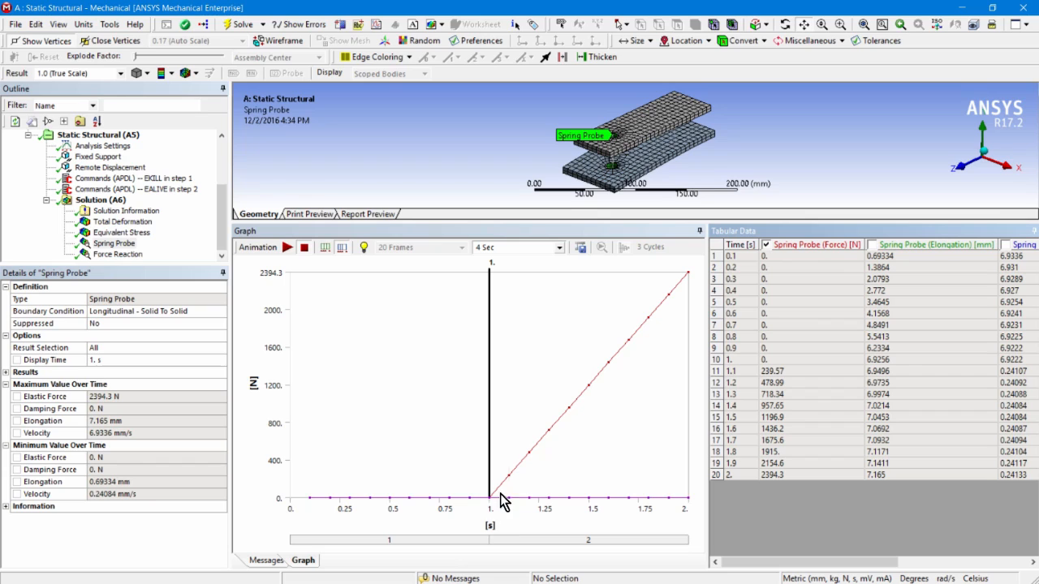
mouse_move(688, 291)
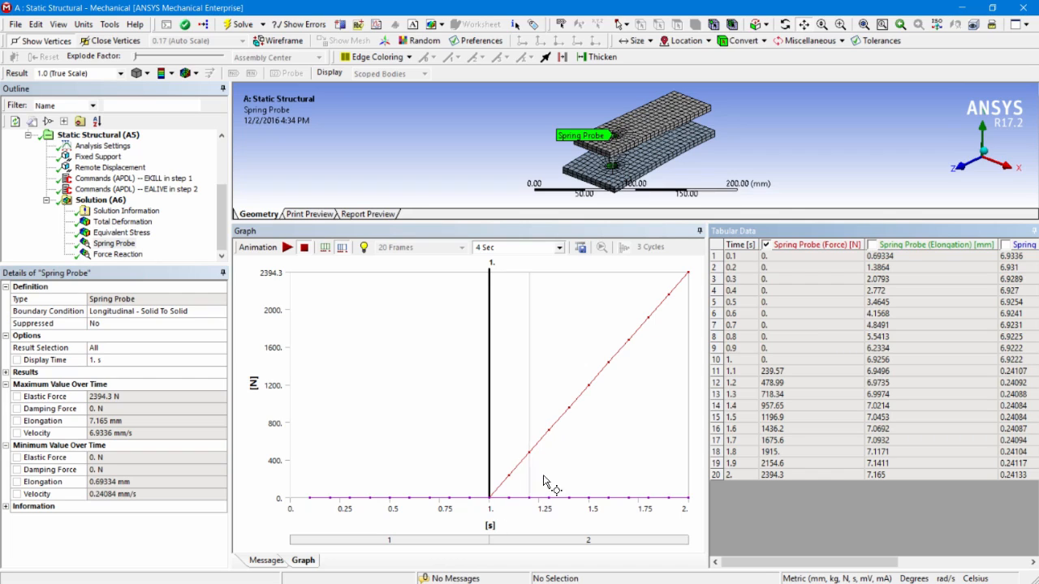
mouse_move(495, 509)
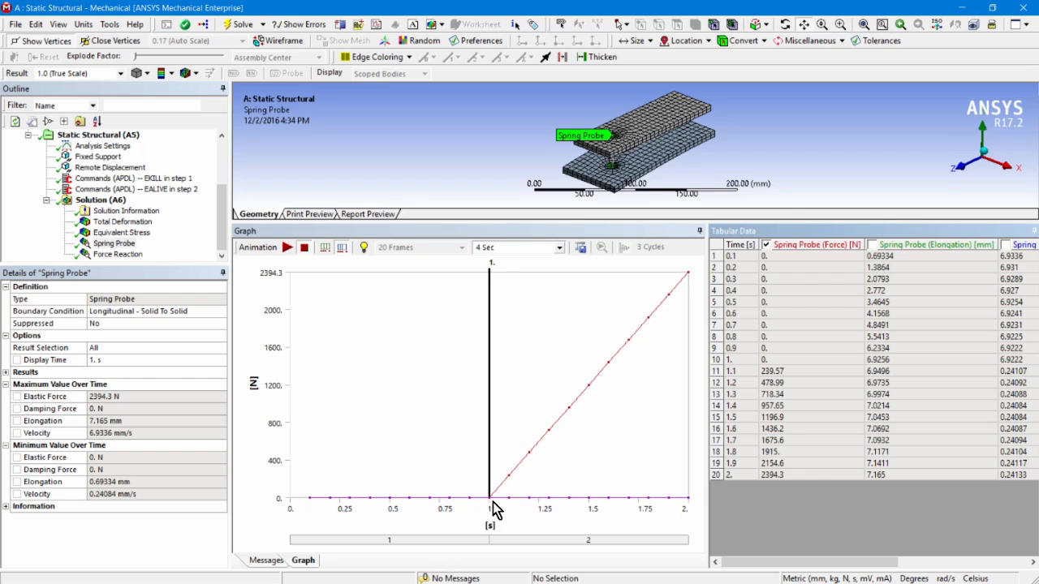
mouse_move(618, 376)
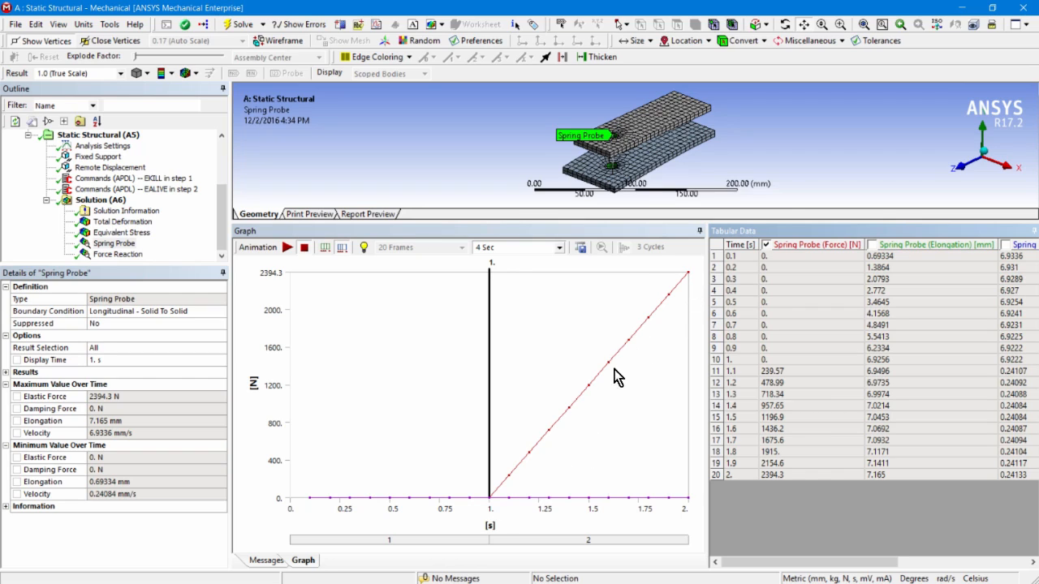
mouse_move(495, 503)
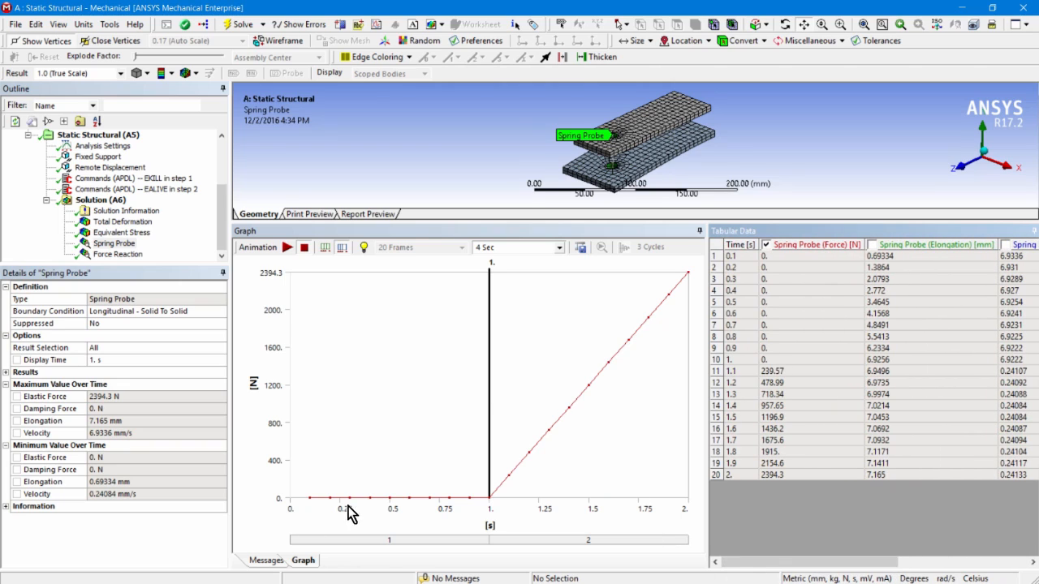
mouse_move(526, 464)
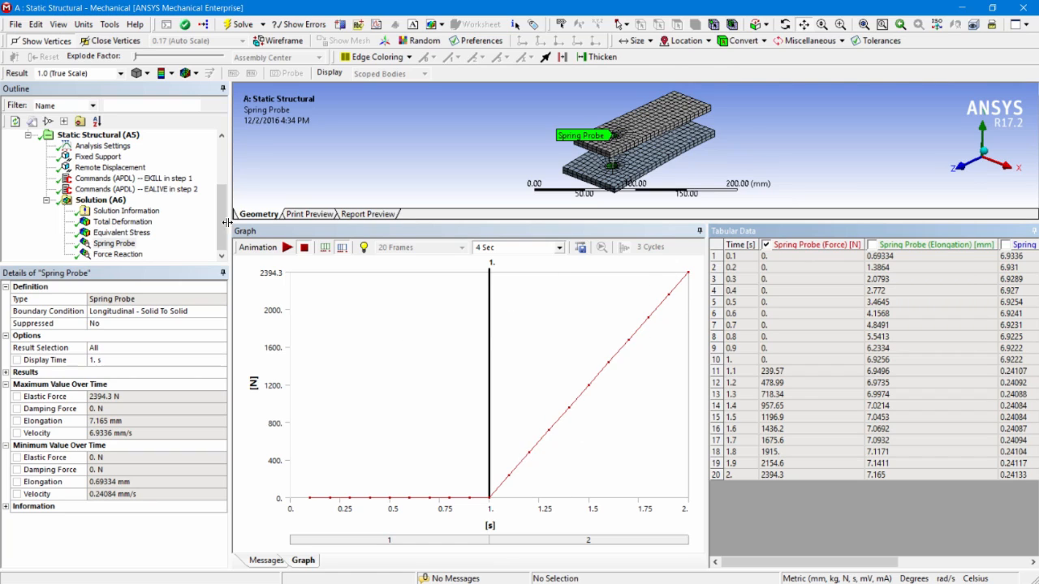
click(114, 244)
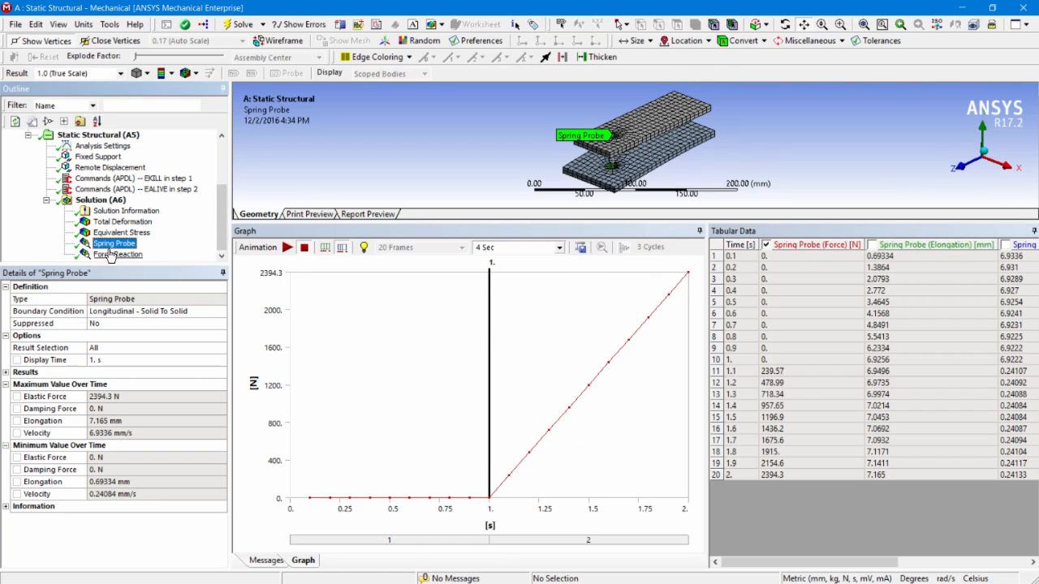
click(124, 221)
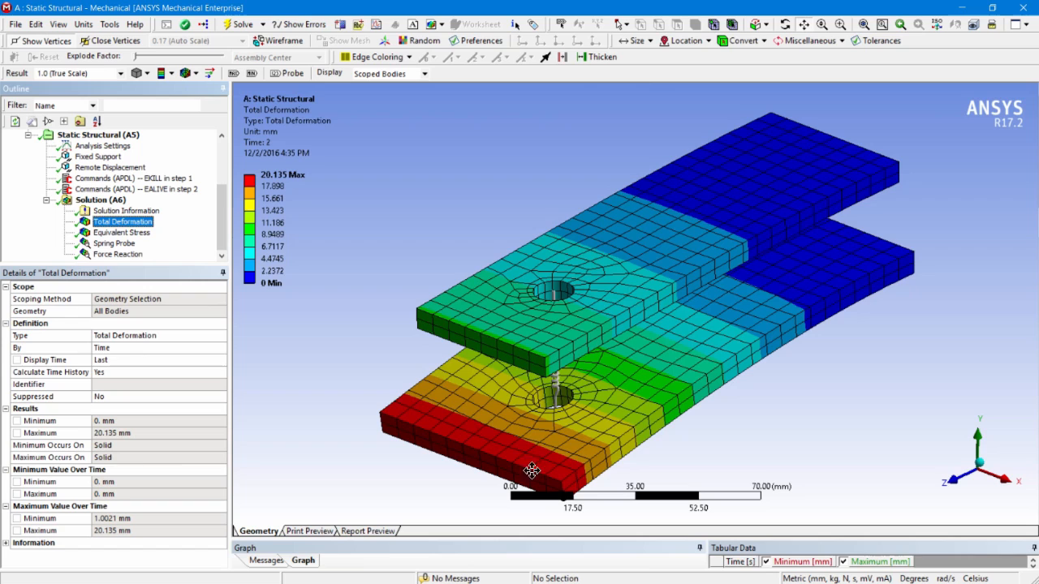
mouse_move(357, 331)
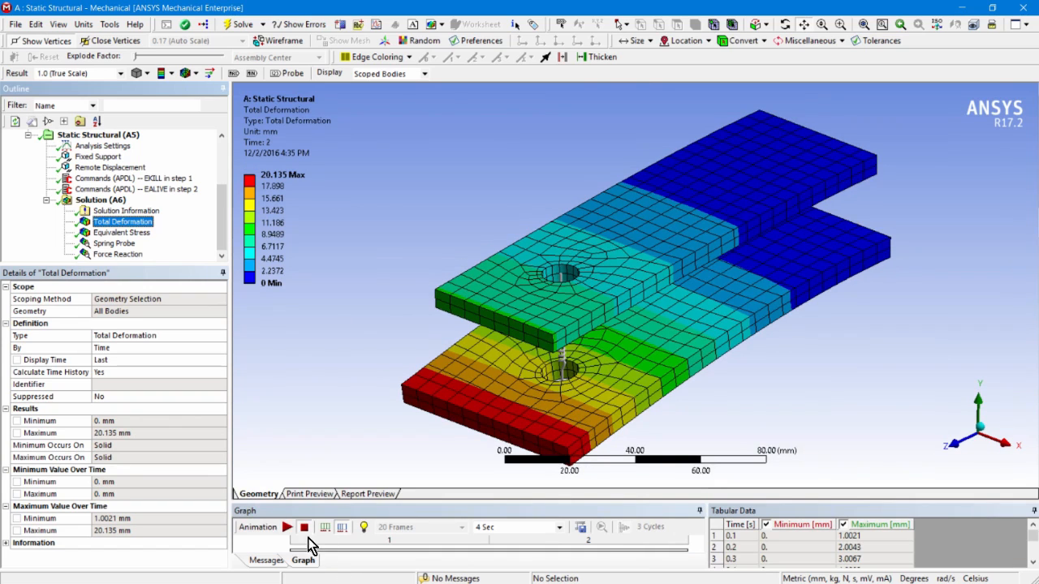
Play the Total Deformation animation, replay it from an edge-on side view, then show the step 2 EALIVE commands
click(285, 526)
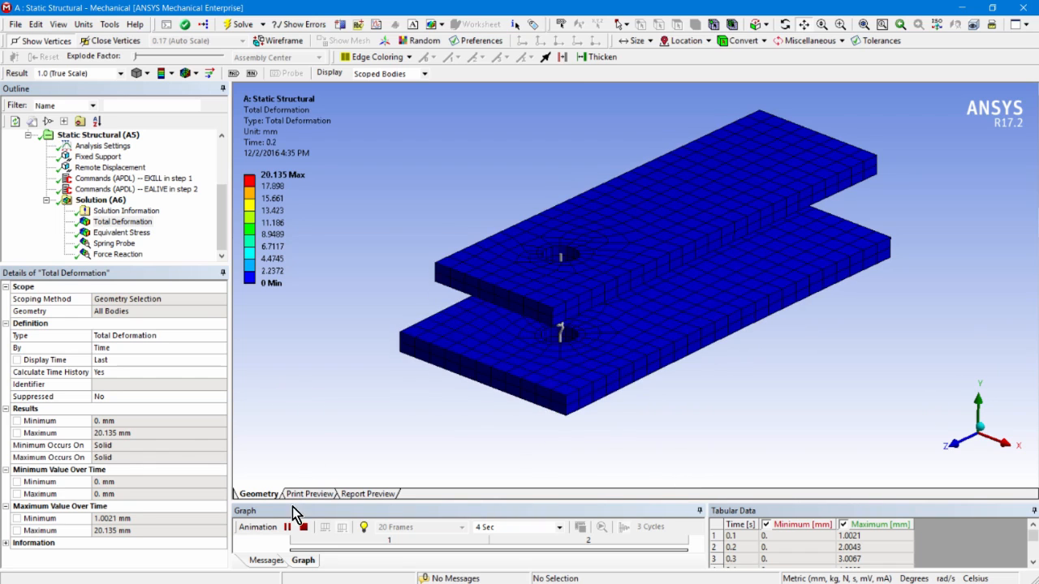
click(286, 525)
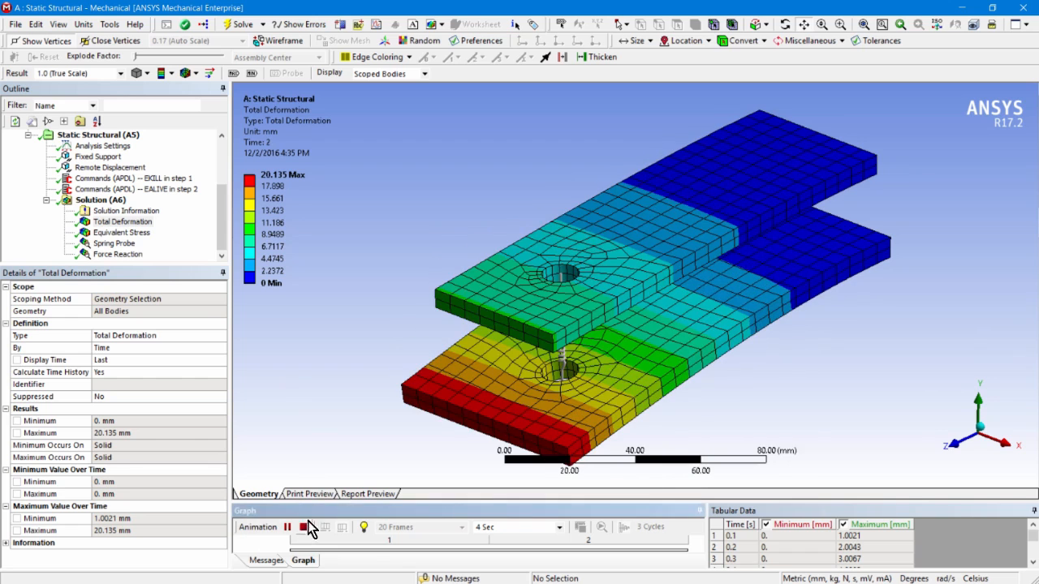
click(288, 526)
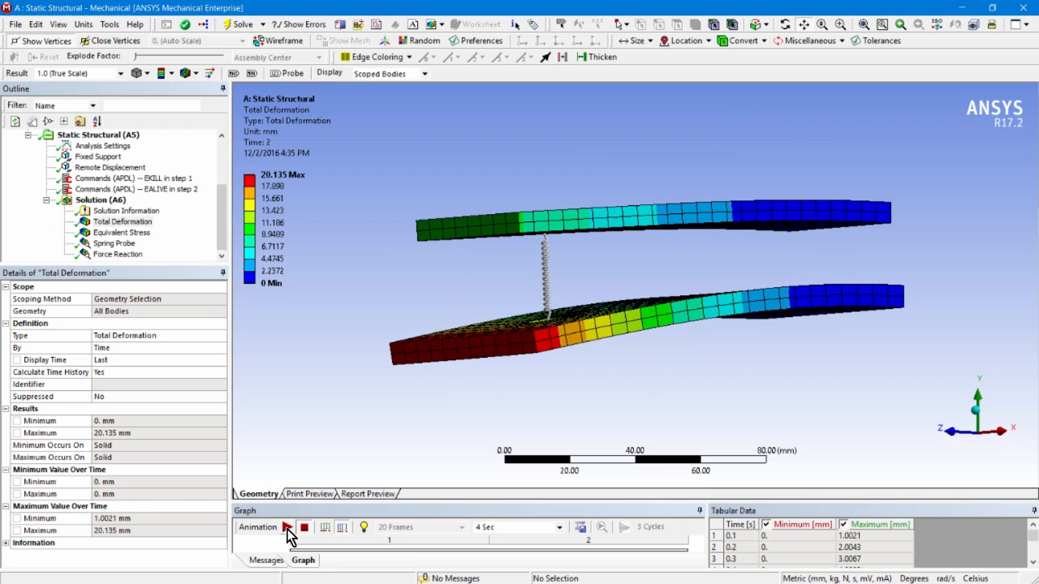
click(286, 525)
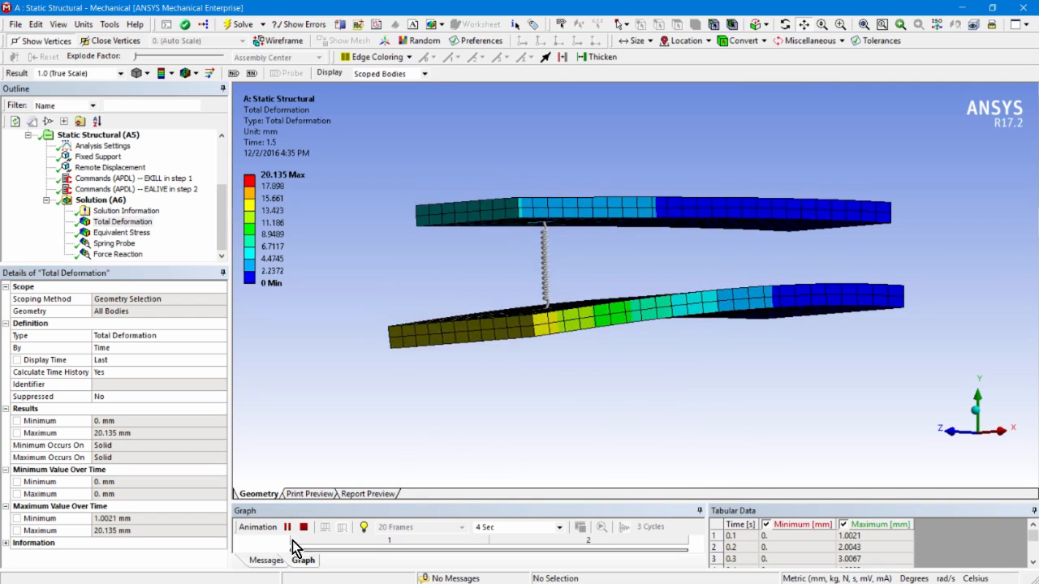
click(286, 525)
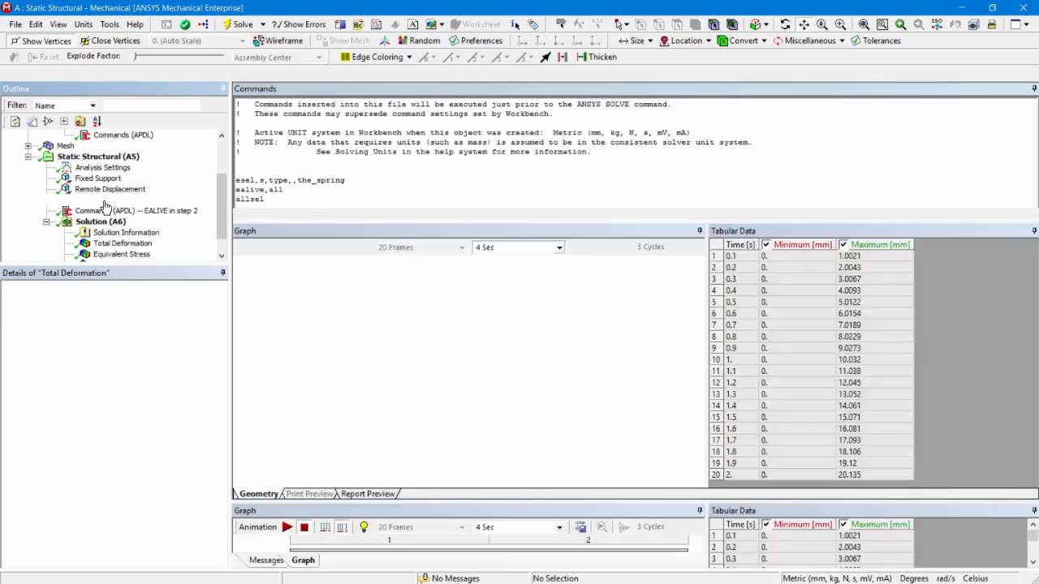
Review the step 1 EKILL and step 2 EALIVE snippets, then select Solution (A6) showing status Done
click(122, 199)
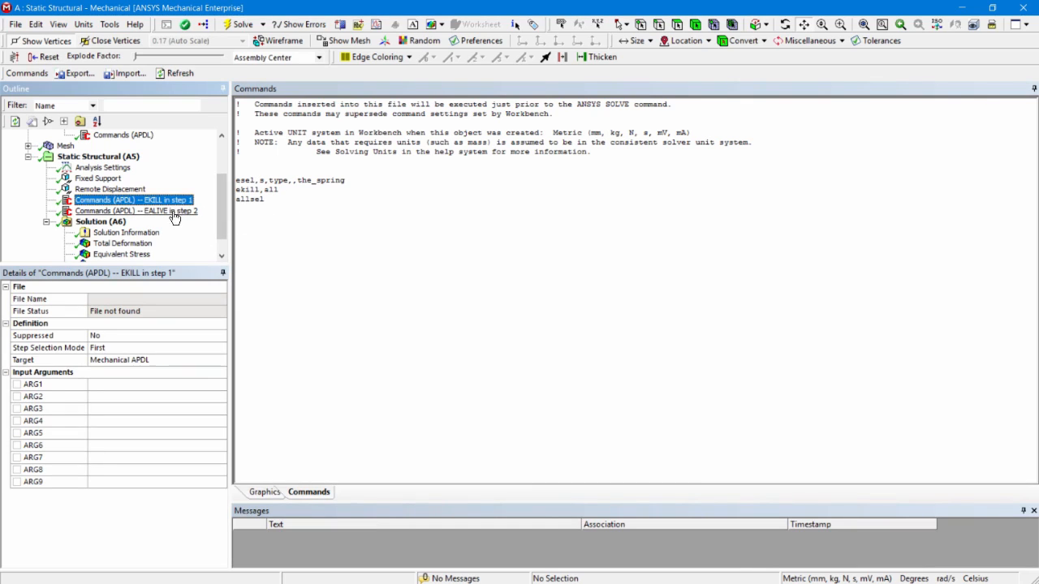
click(136, 211)
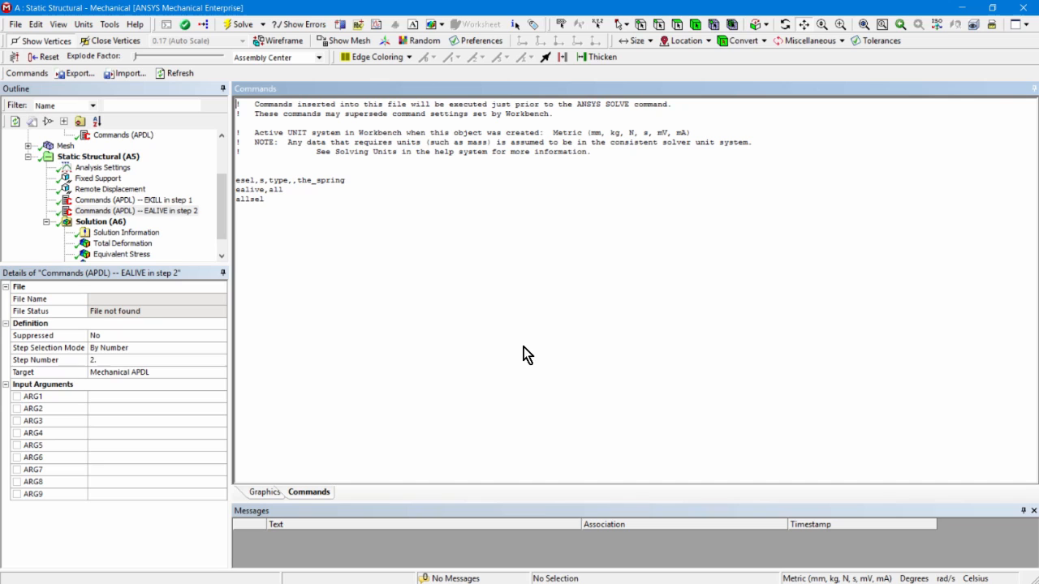
click(101, 221)
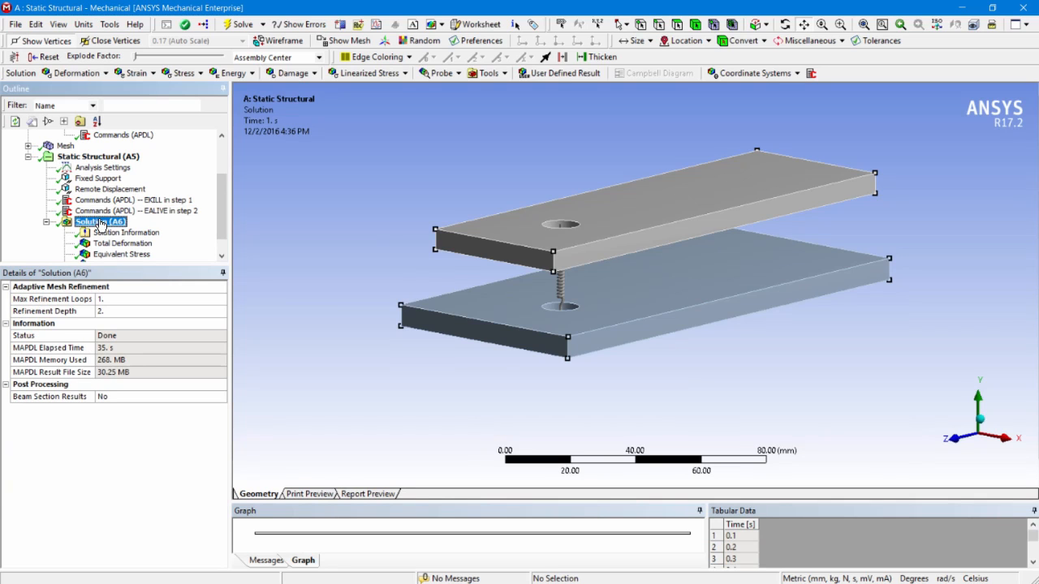